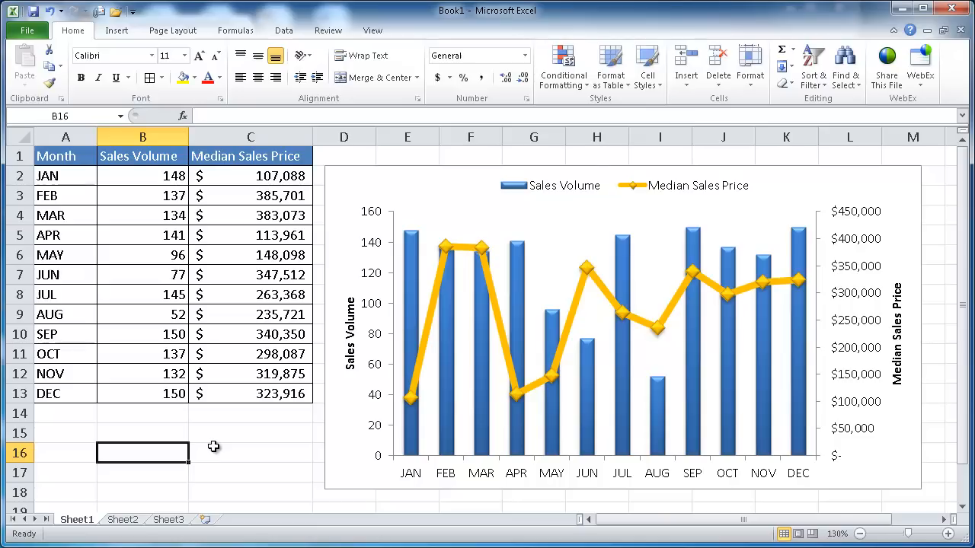
mouse_move(449, 319)
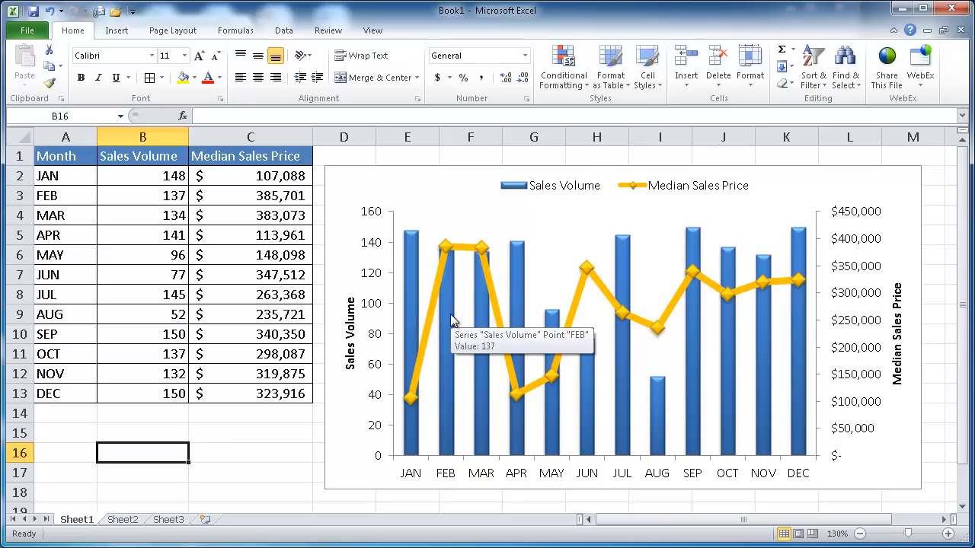
mouse_move(797, 434)
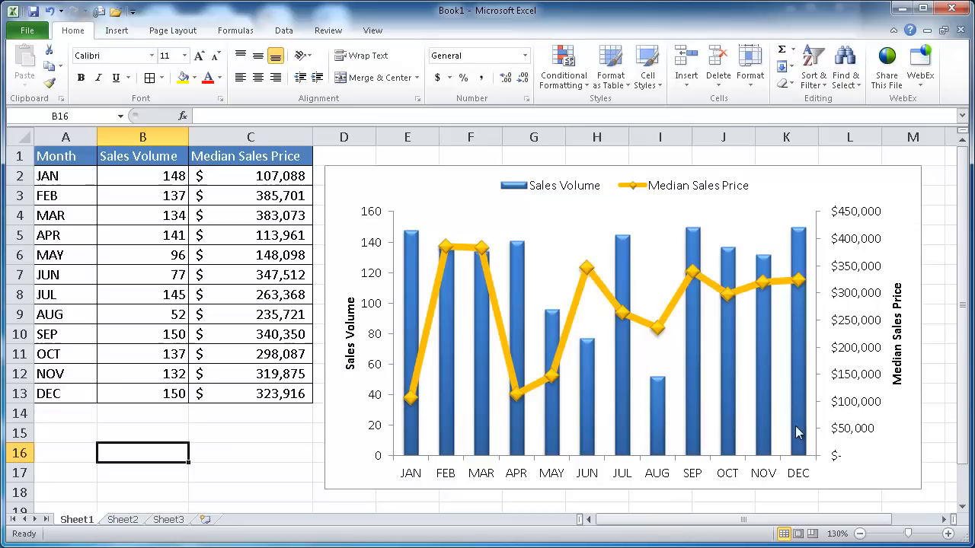
mouse_move(596, 409)
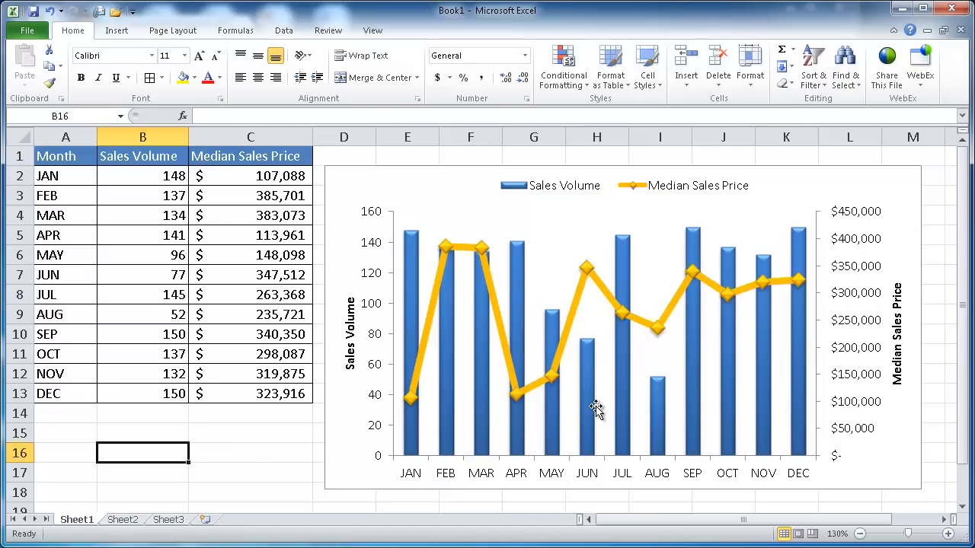
mouse_move(427, 363)
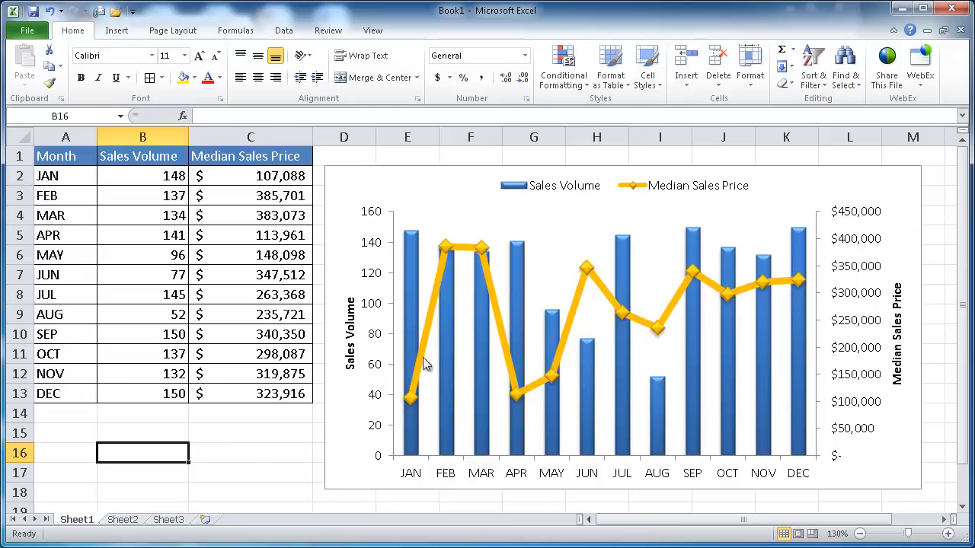
mouse_move(546, 387)
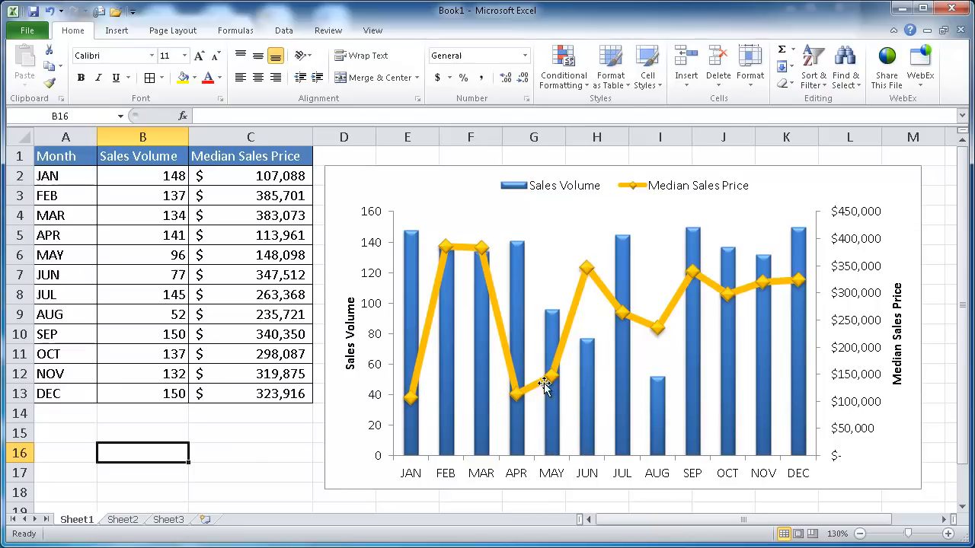
mouse_move(487, 422)
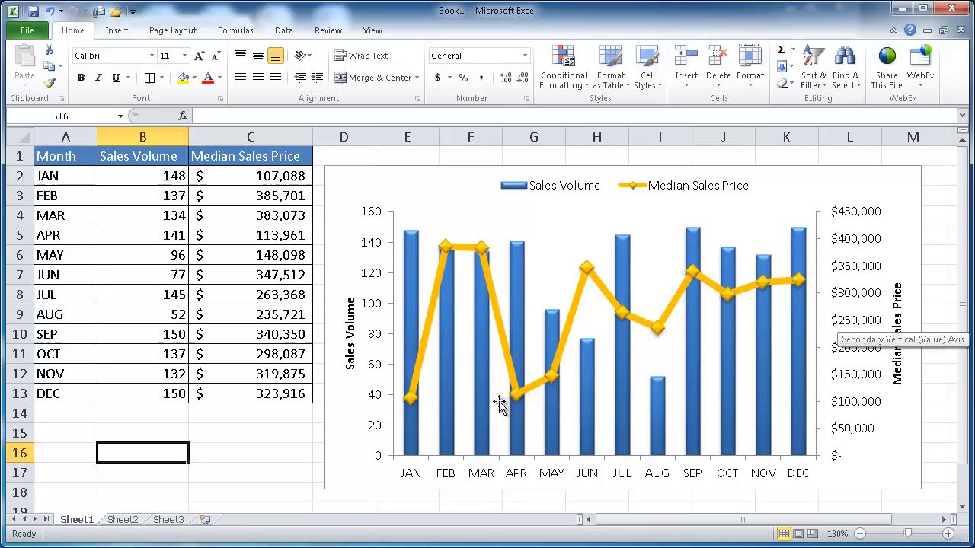
mouse_move(76, 166)
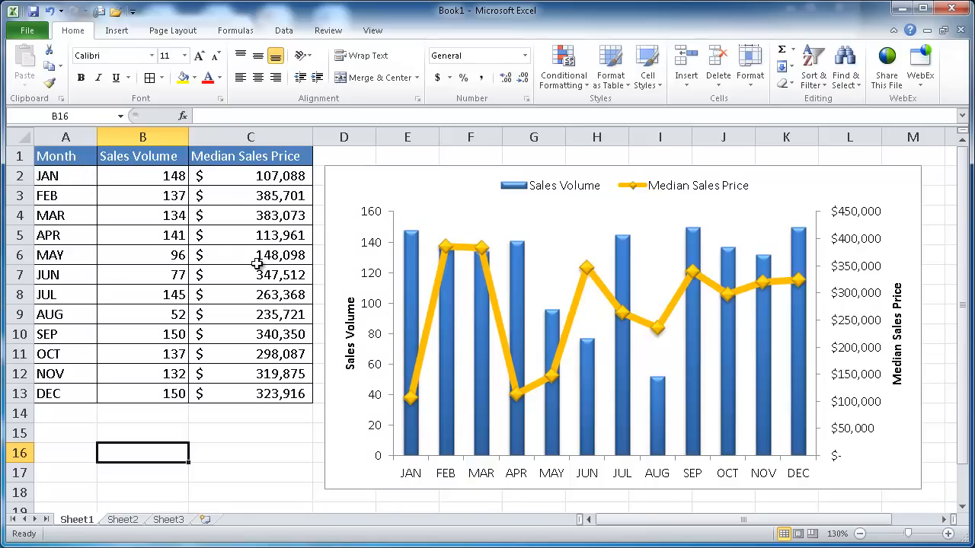
mouse_move(555, 262)
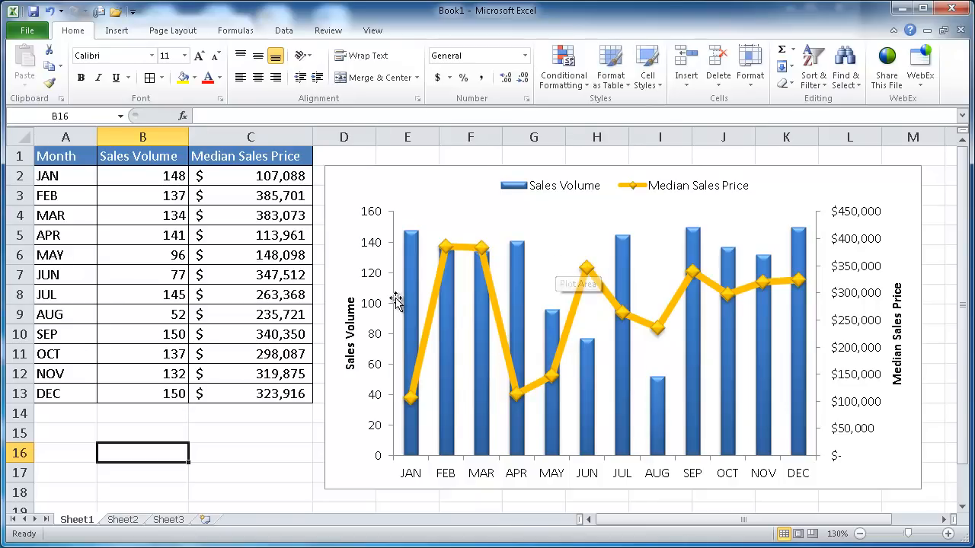
mouse_move(446, 269)
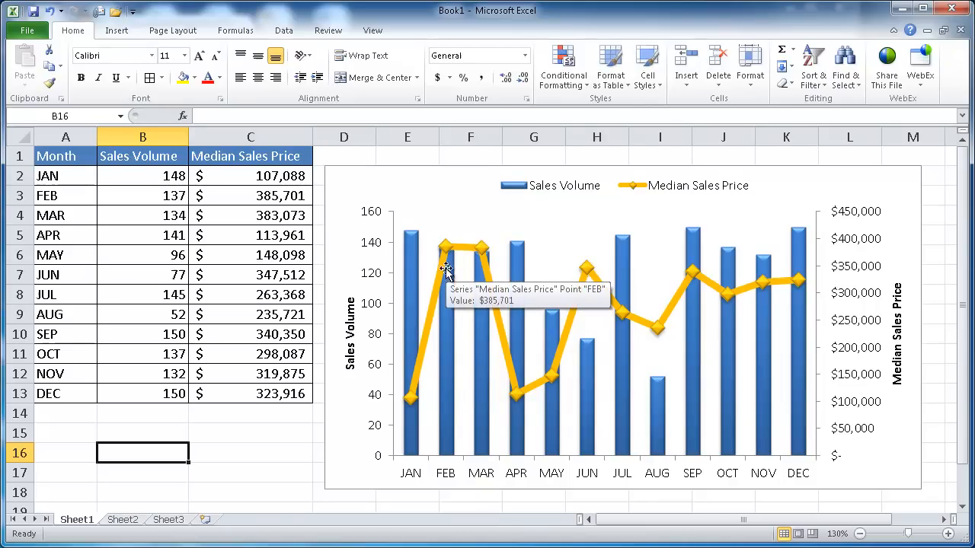
mouse_move(541, 290)
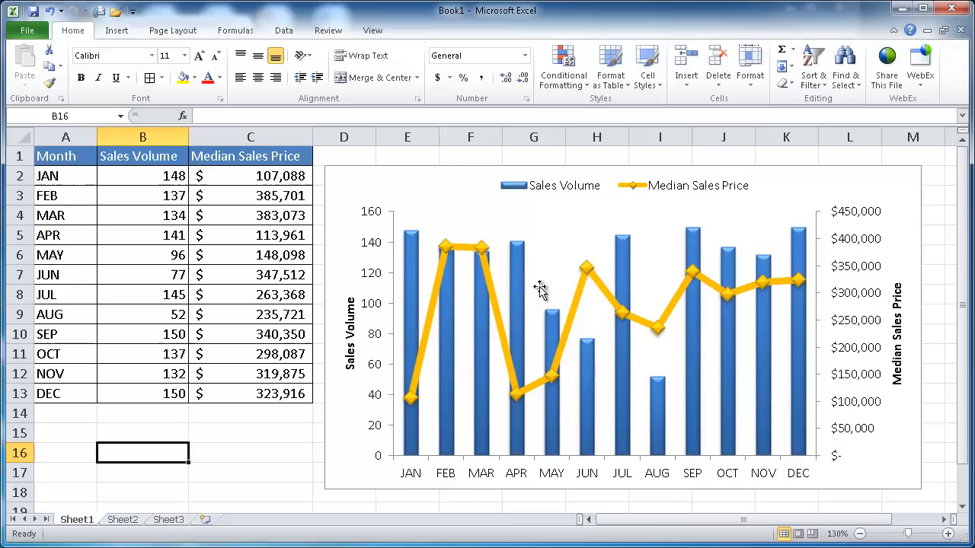
mouse_move(657, 295)
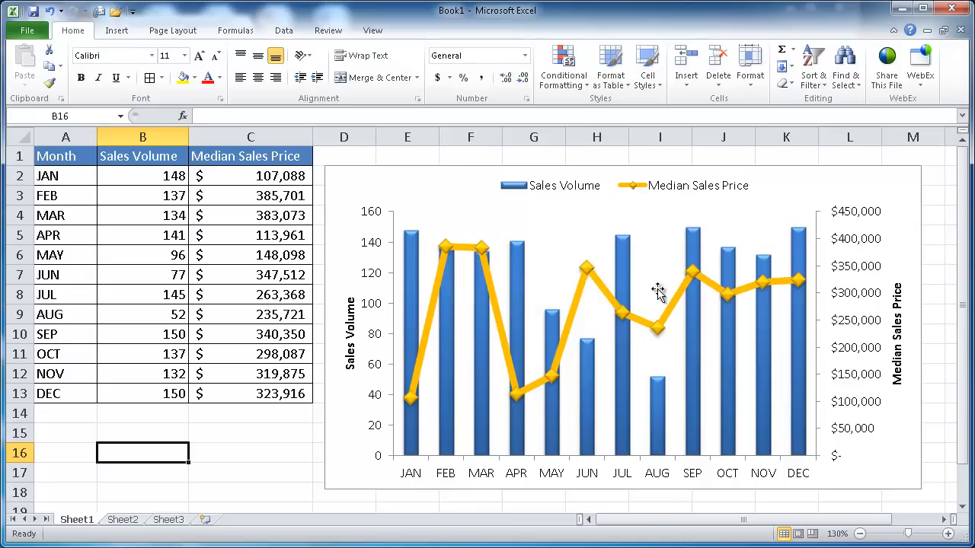
mouse_move(640, 278)
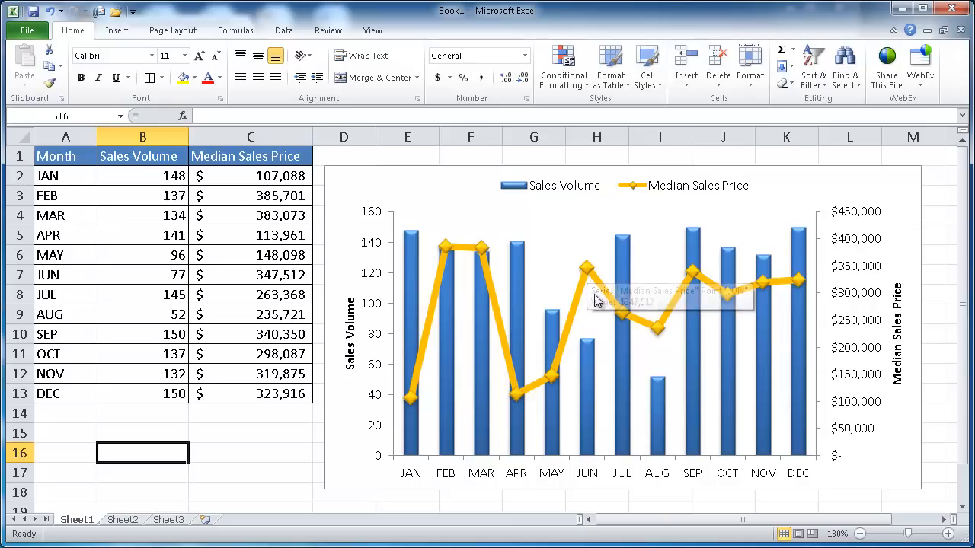
mouse_move(575, 331)
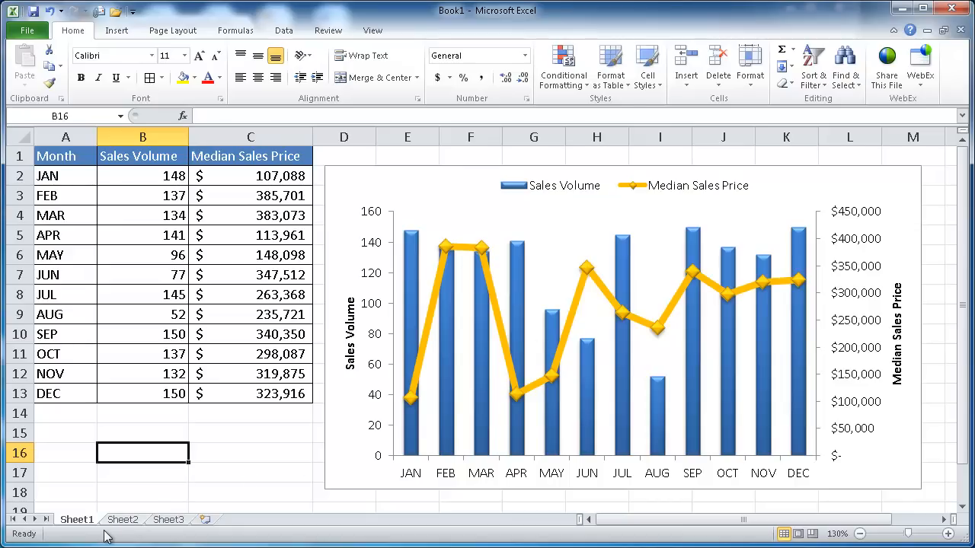
Switch to Sheet2 and bring up the Insert ribbon's chart options.
click(123, 519)
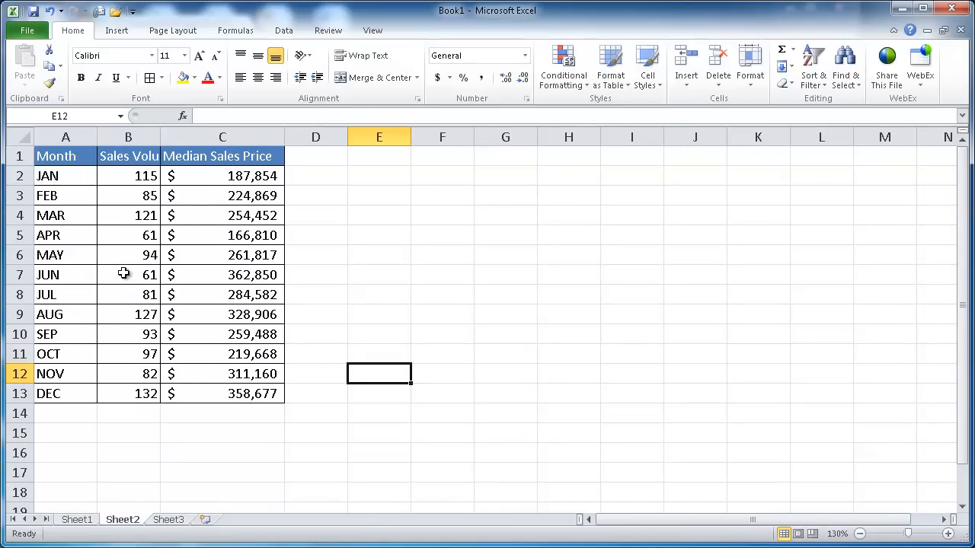
mouse_move(257, 391)
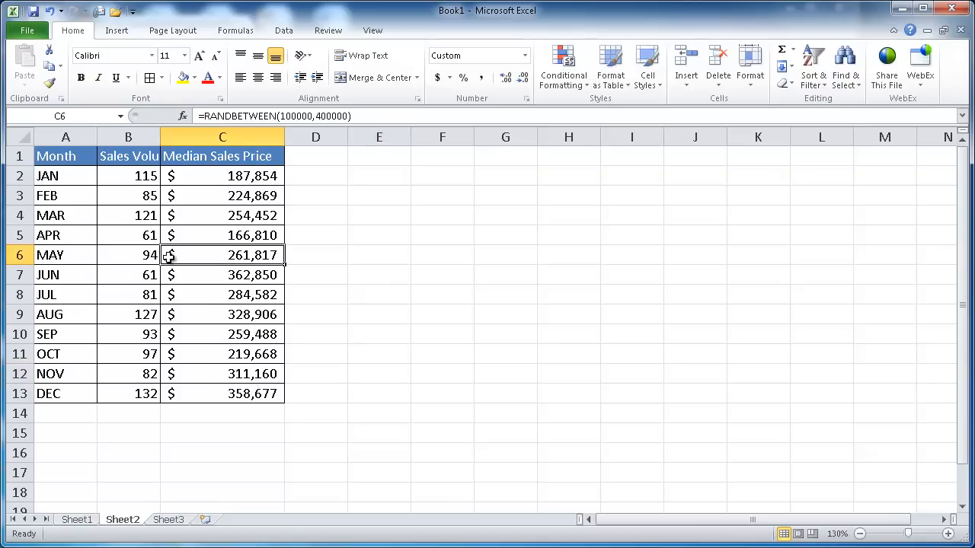
mouse_move(160, 126)
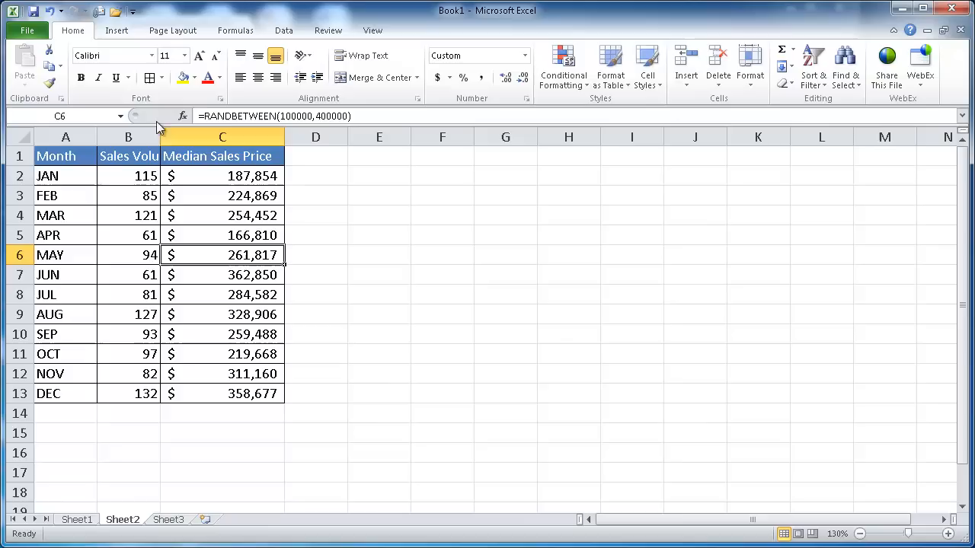
click(116, 30)
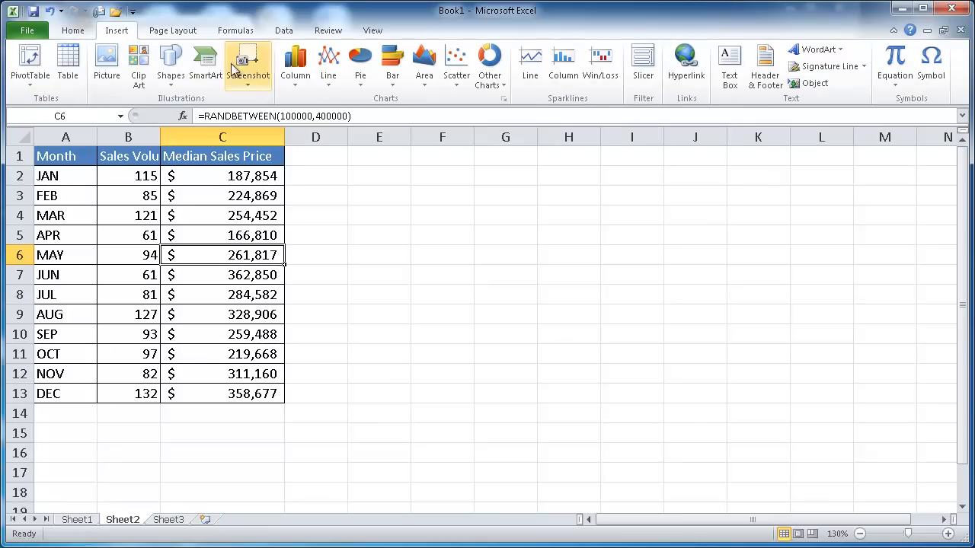
mouse_move(295, 64)
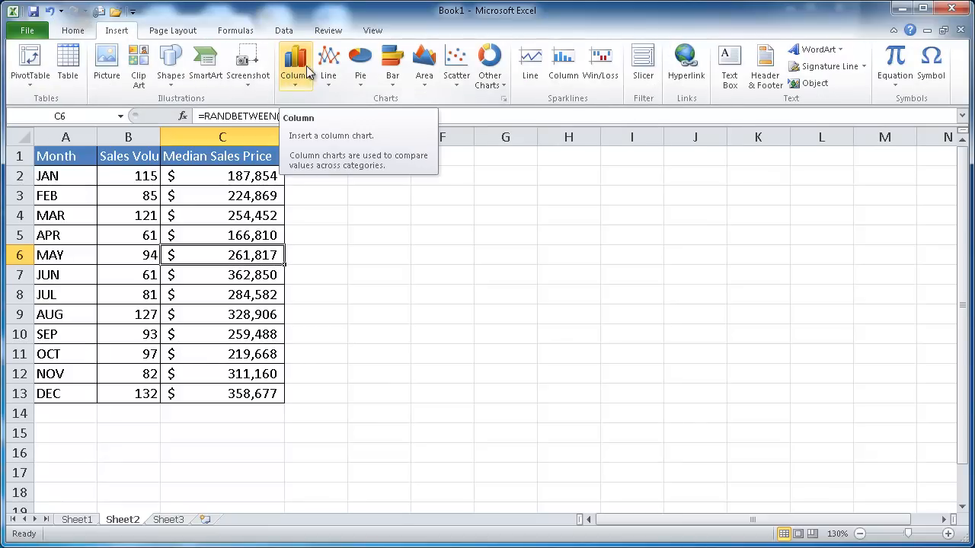
mouse_move(214, 196)
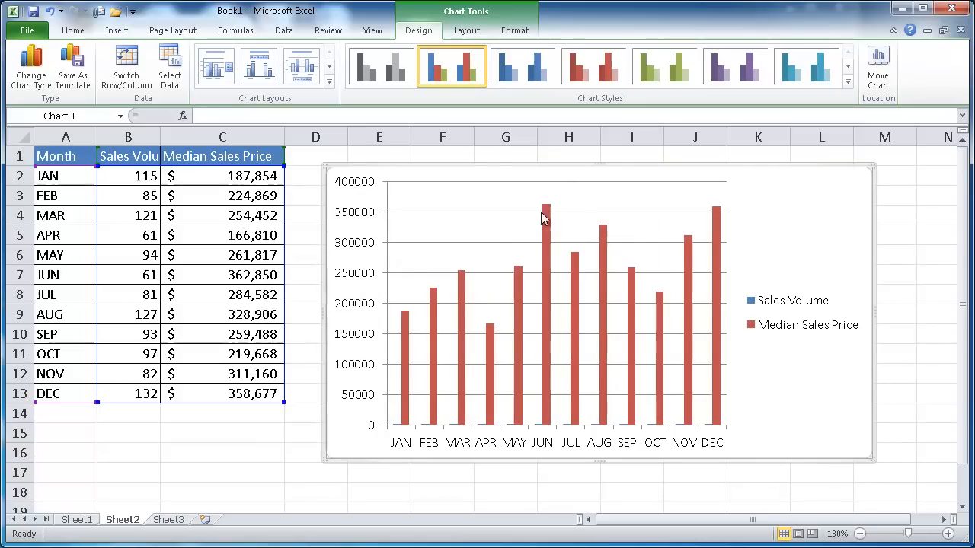
mouse_move(634, 165)
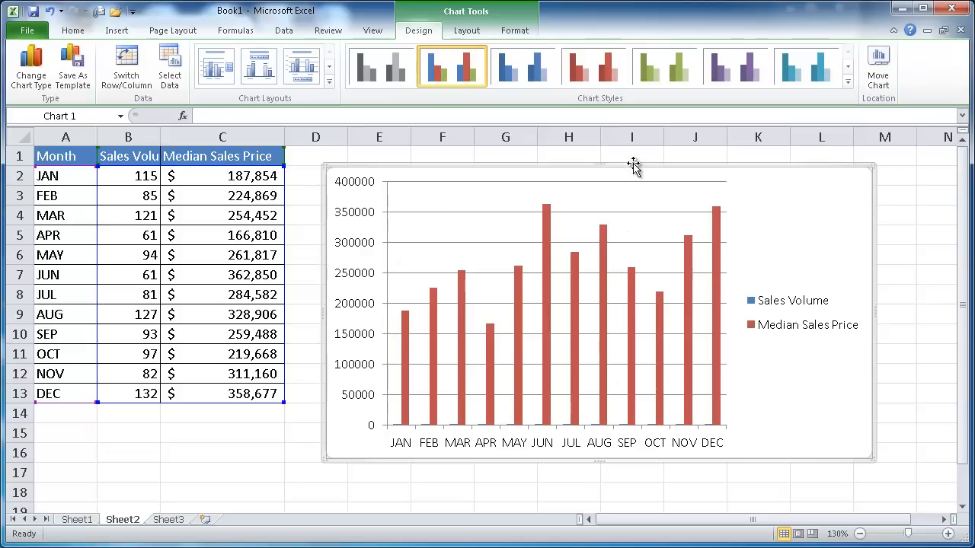
mouse_move(550, 274)
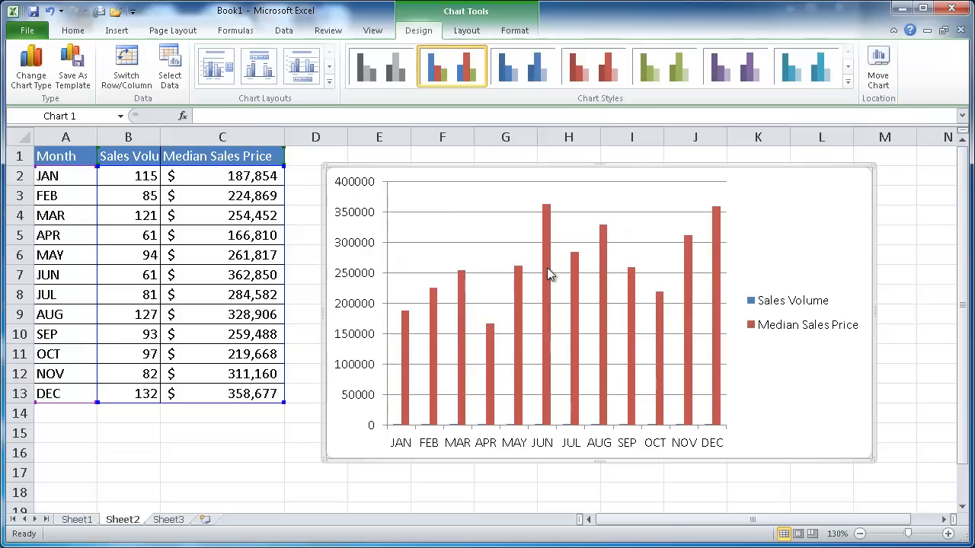
mouse_move(545, 274)
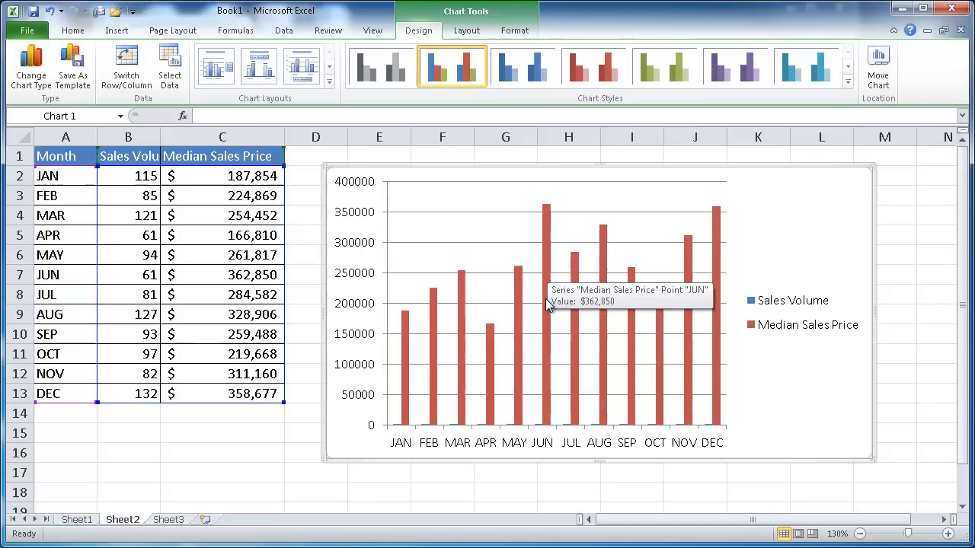
mouse_move(575, 380)
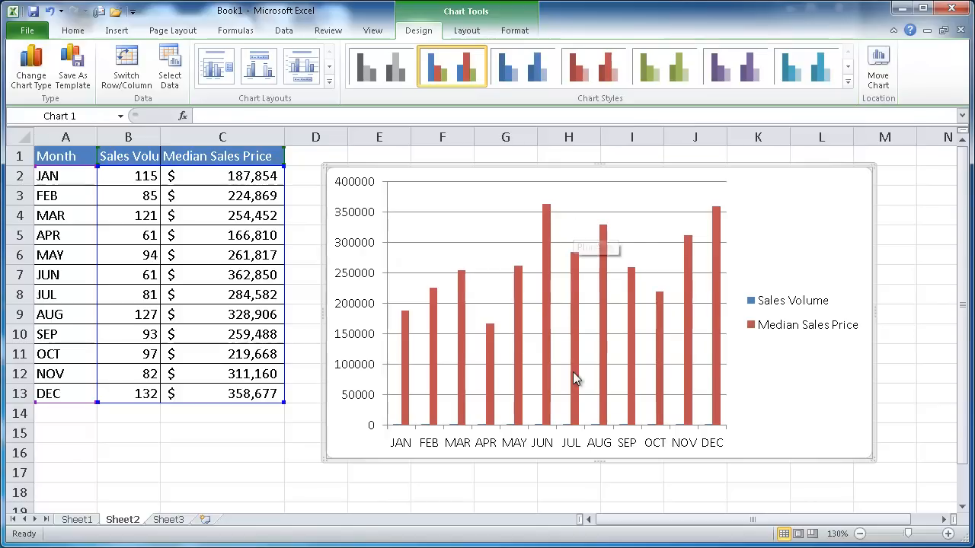
mouse_move(722, 328)
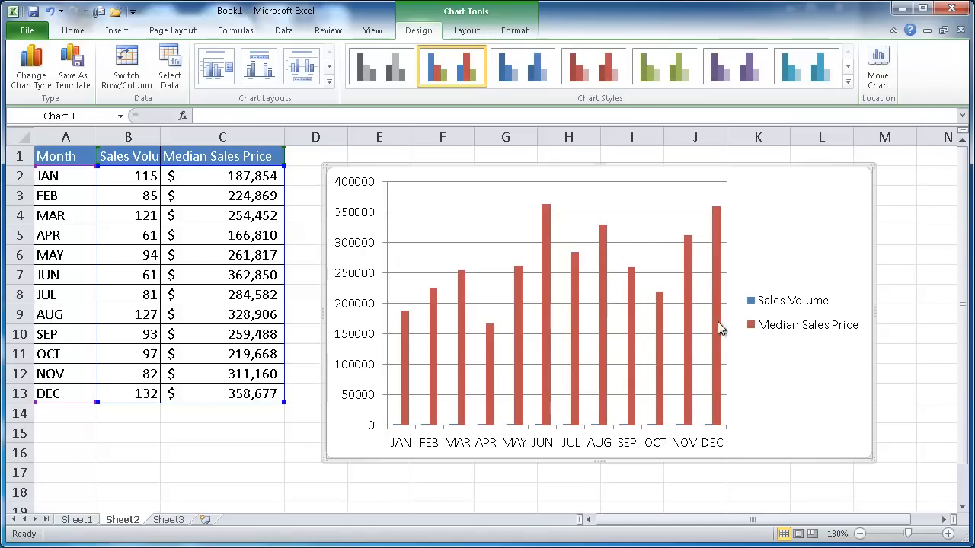
mouse_move(655, 421)
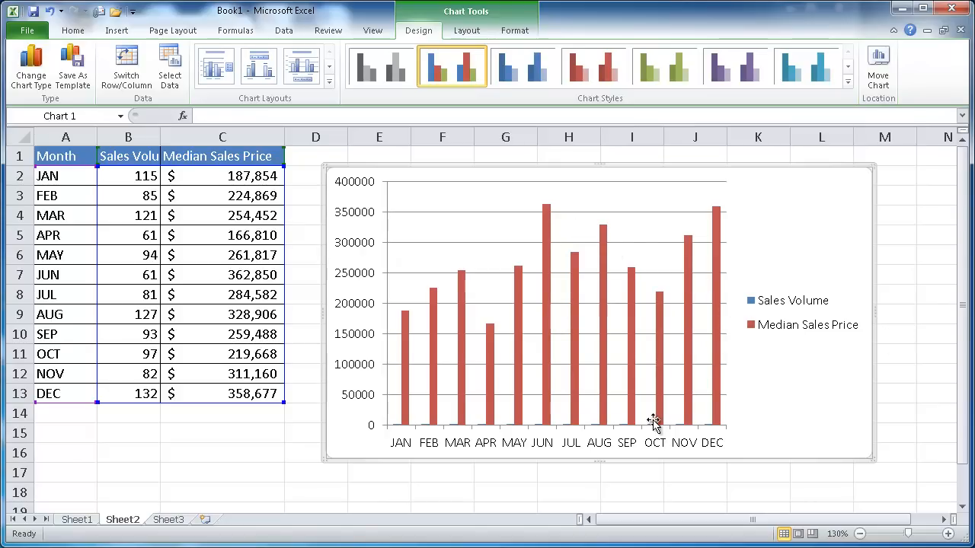
mouse_move(657, 423)
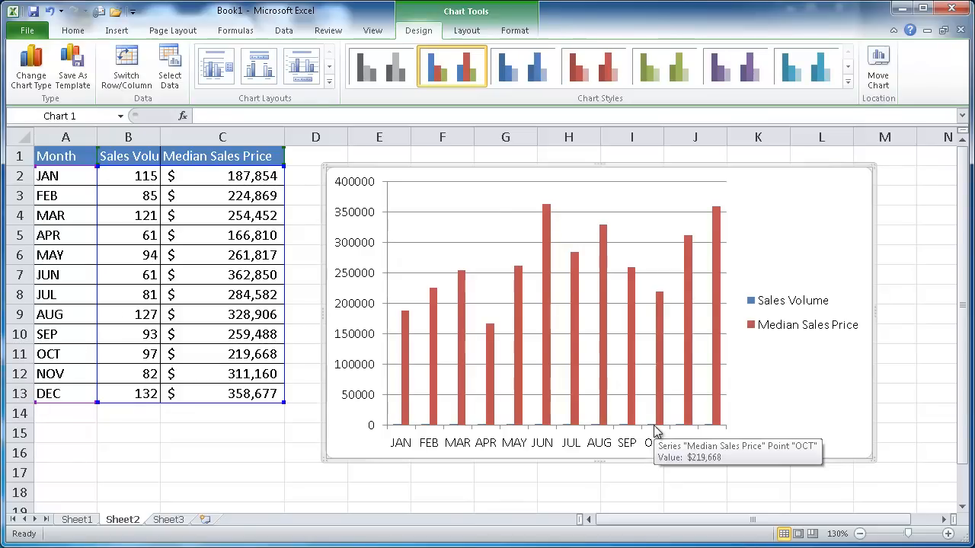
mouse_move(486, 429)
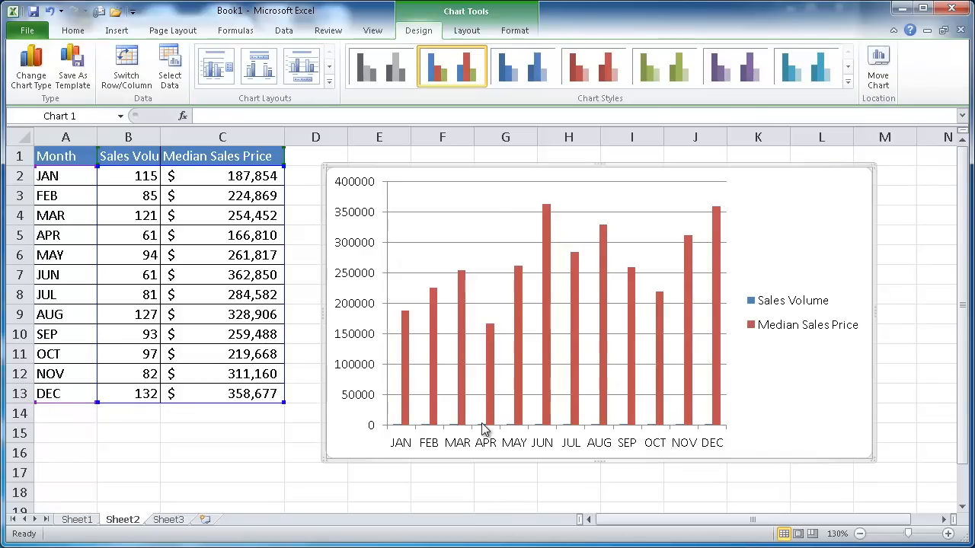
mouse_move(608, 310)
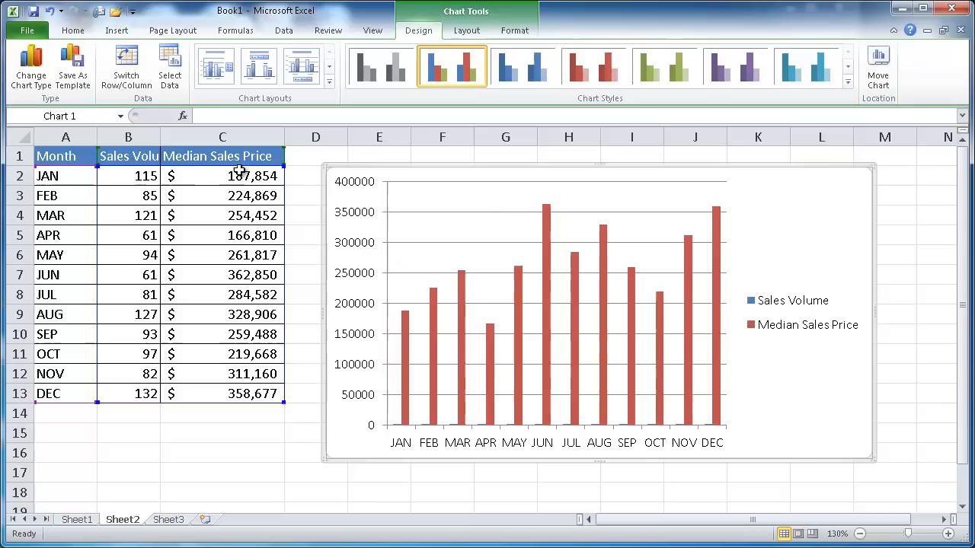
mouse_move(156, 144)
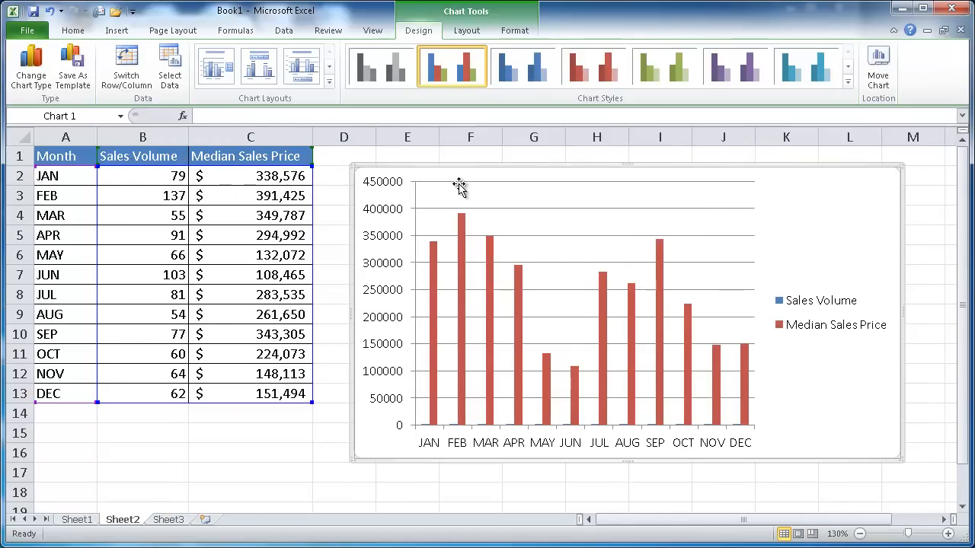
mouse_move(898, 457)
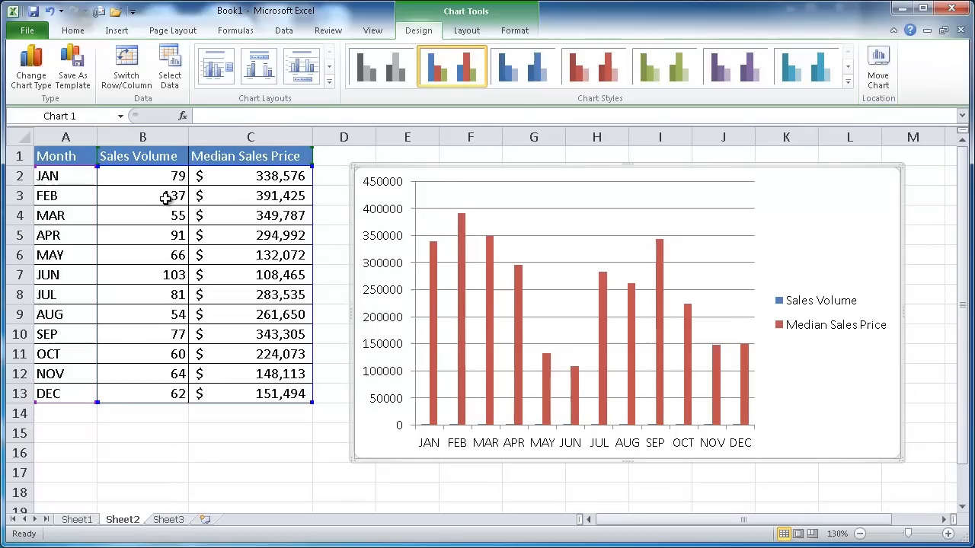
Enlarge the column chart by dragging its bottom-right handle outward.
text(137)
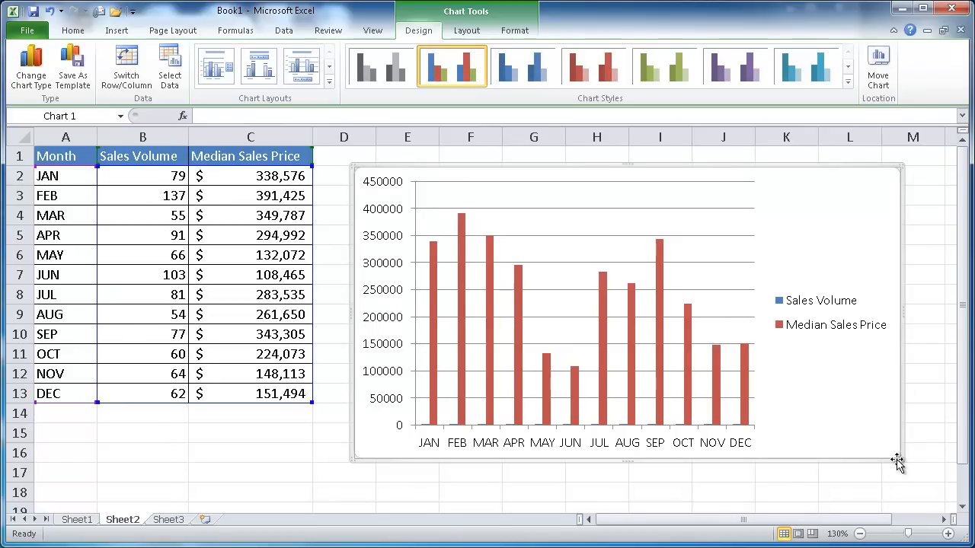
mouse_move(898, 457)
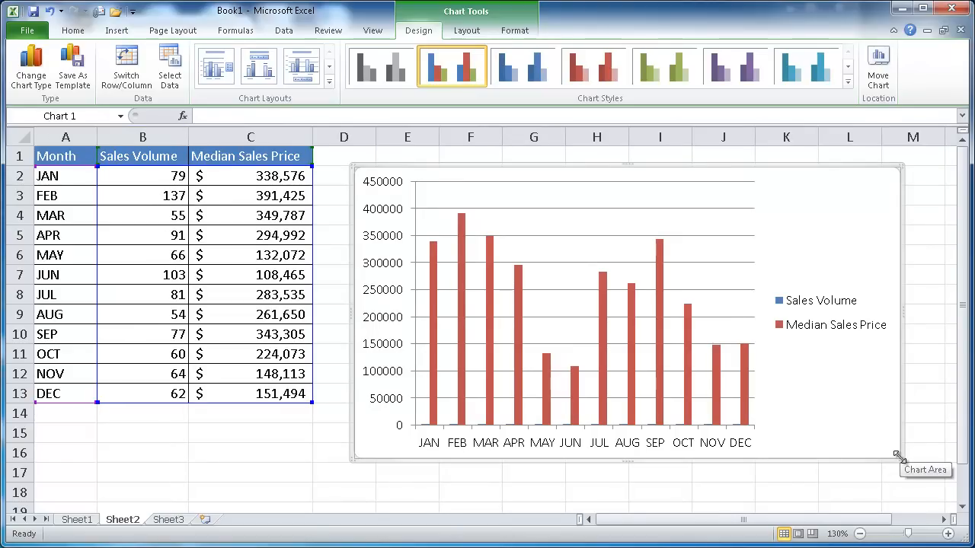
drag(897, 453, 930, 481)
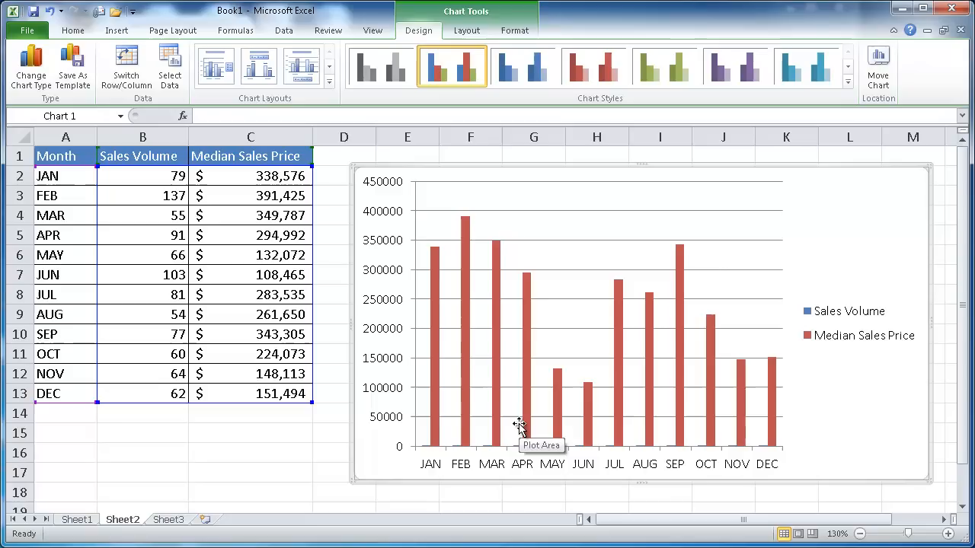
mouse_move(836, 326)
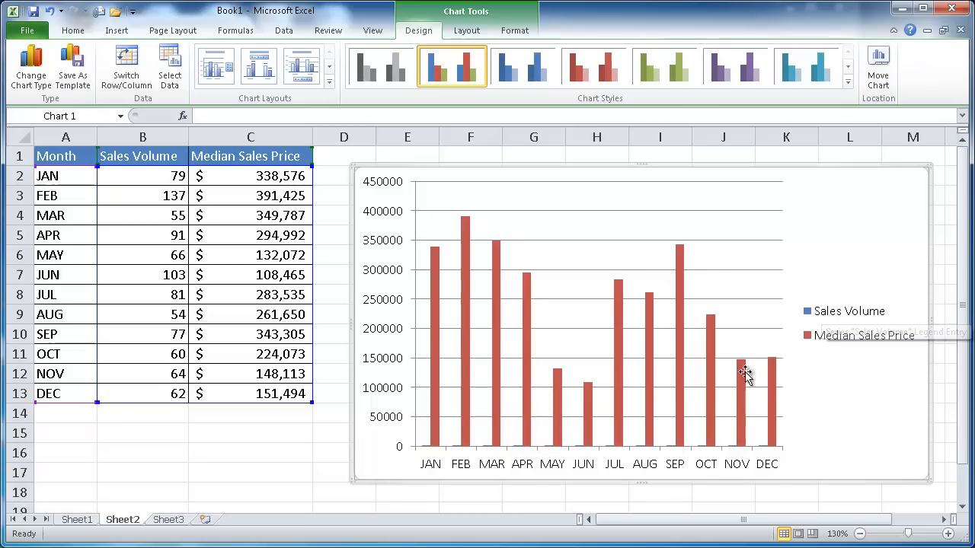
mouse_move(864, 336)
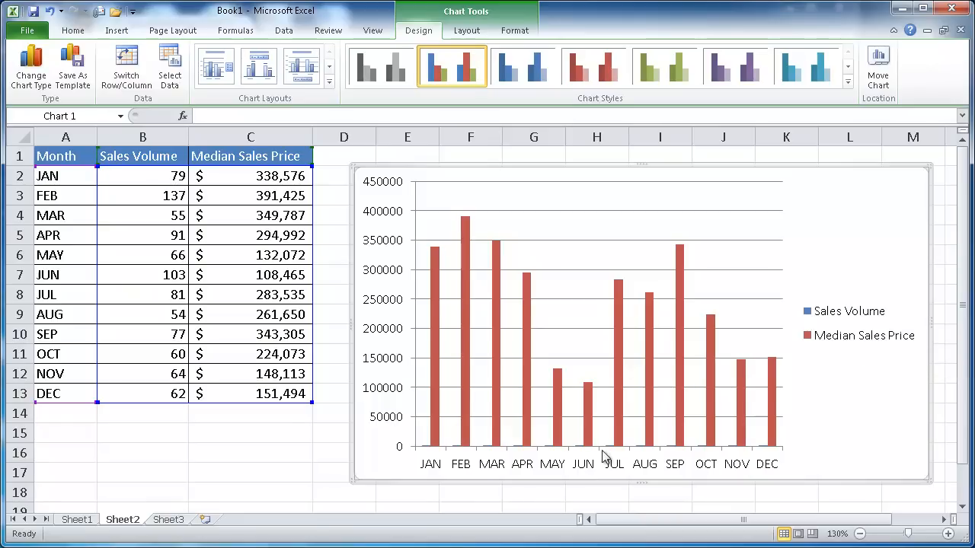
mouse_move(834, 323)
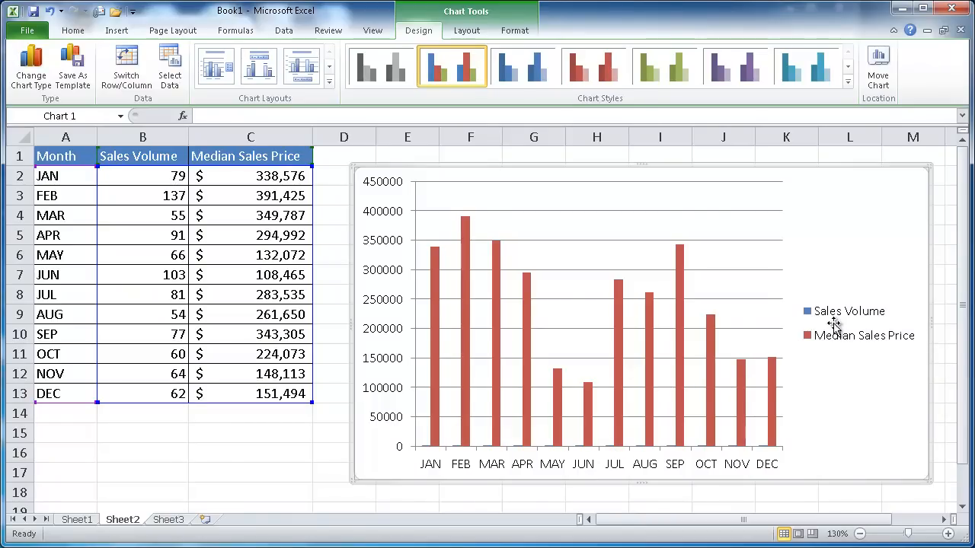
mouse_move(808, 312)
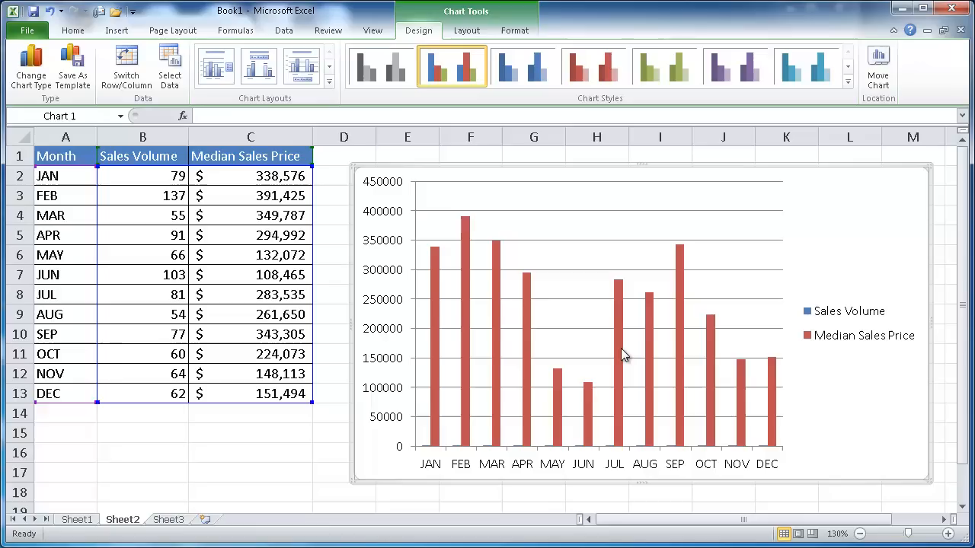
mouse_move(623, 317)
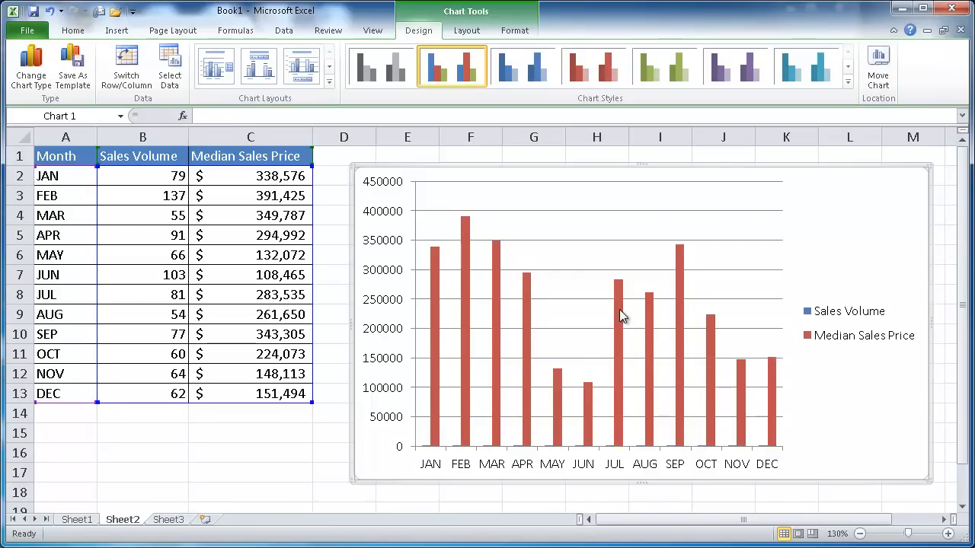
Select the Median Sales Price series, closing Format Data Point without changes.
click(617, 285)
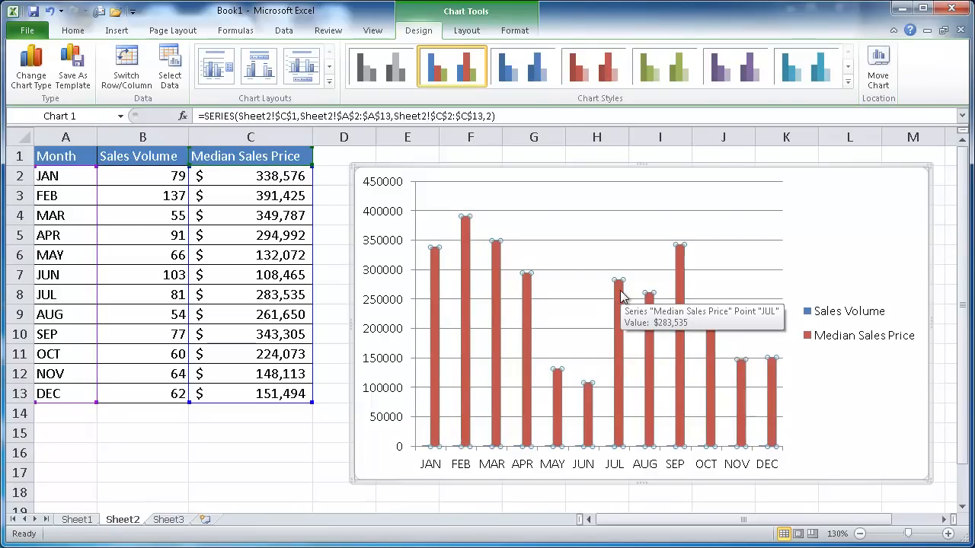
mouse_move(702, 295)
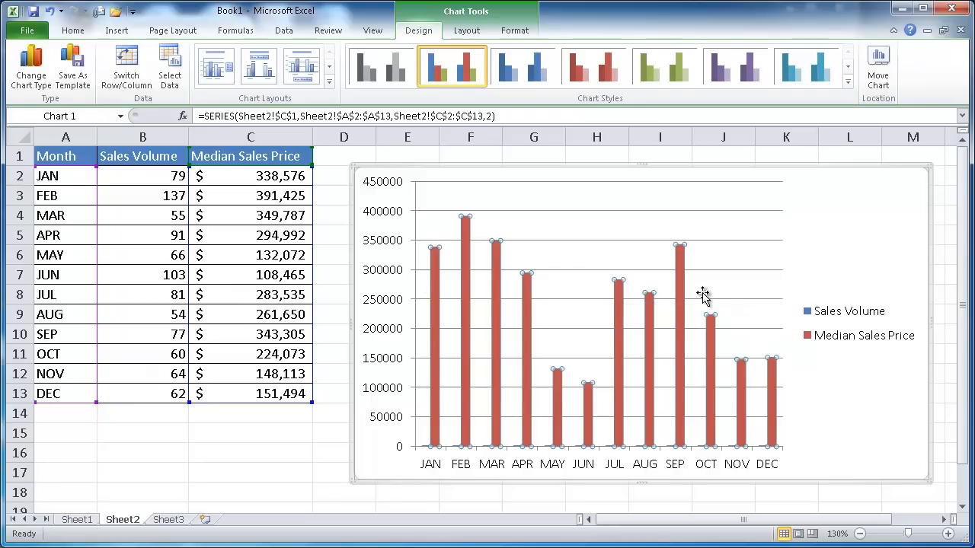
mouse_move(539, 337)
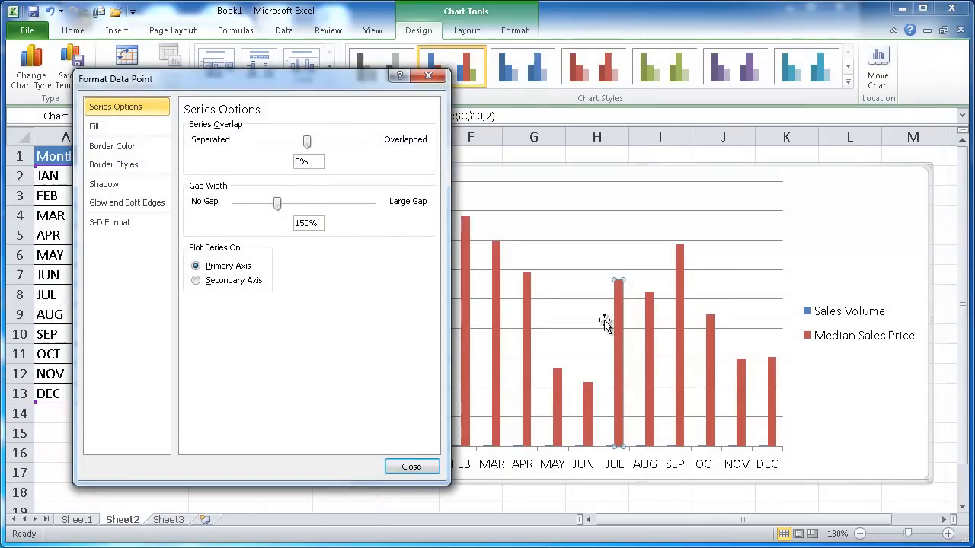
click(411, 467)
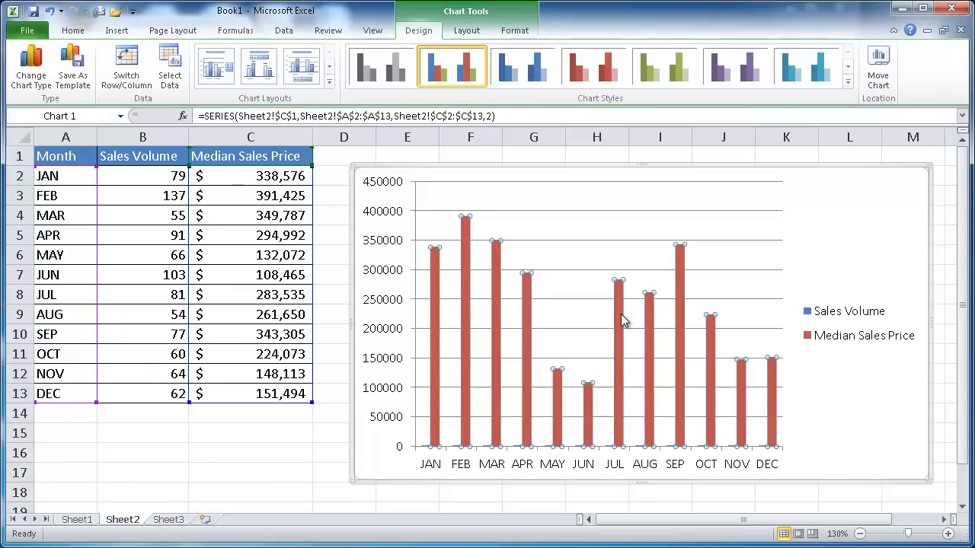
Change the Median Sales Price series to a Line with Markers chart type.
click(250, 155)
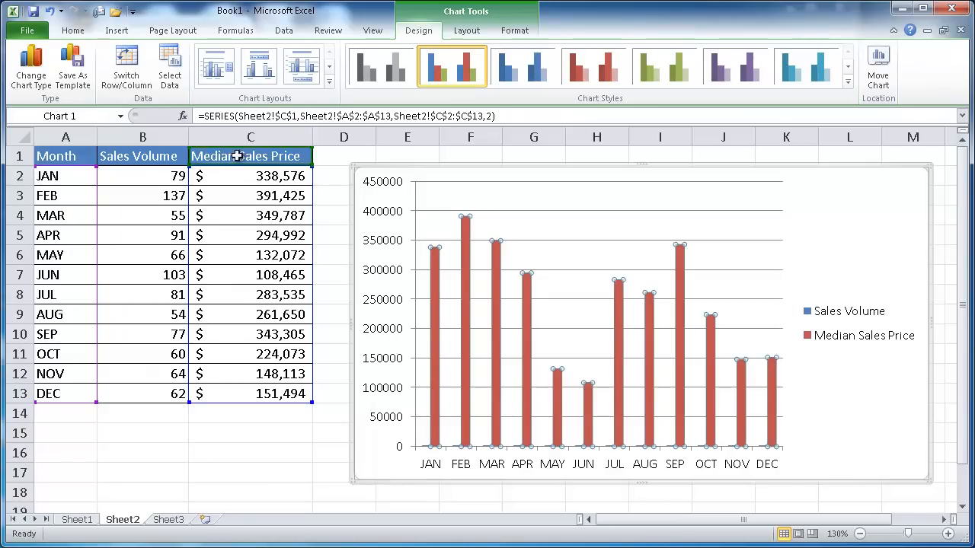
mouse_move(31, 65)
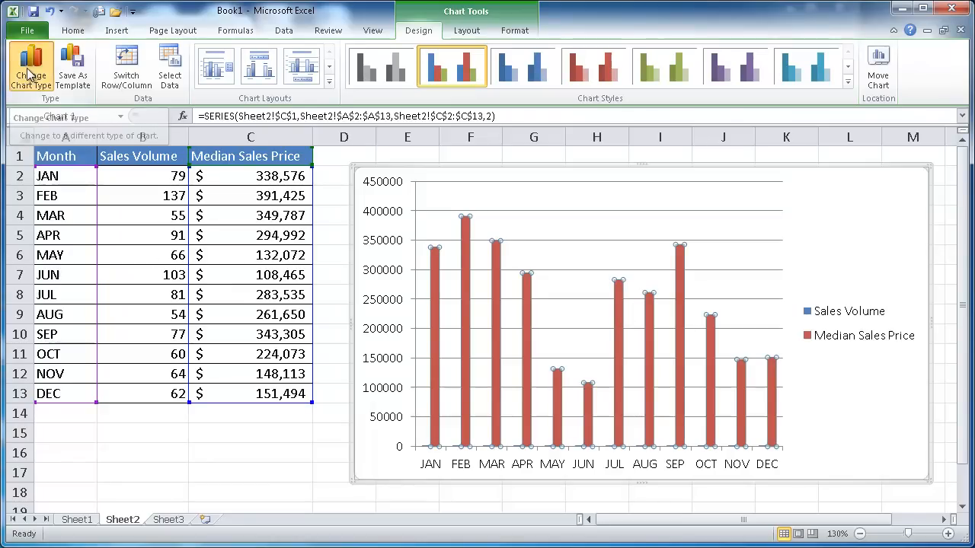
click(31, 67)
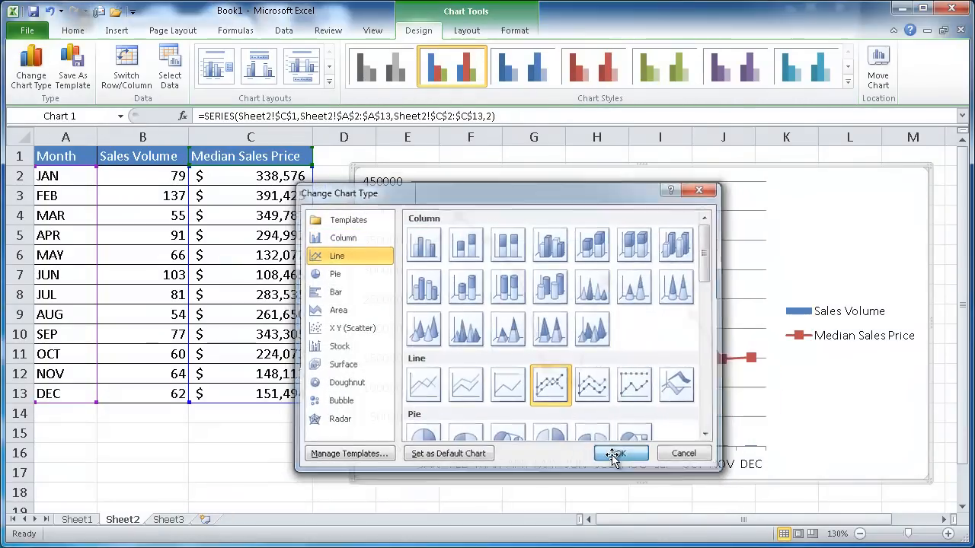
click(620, 453)
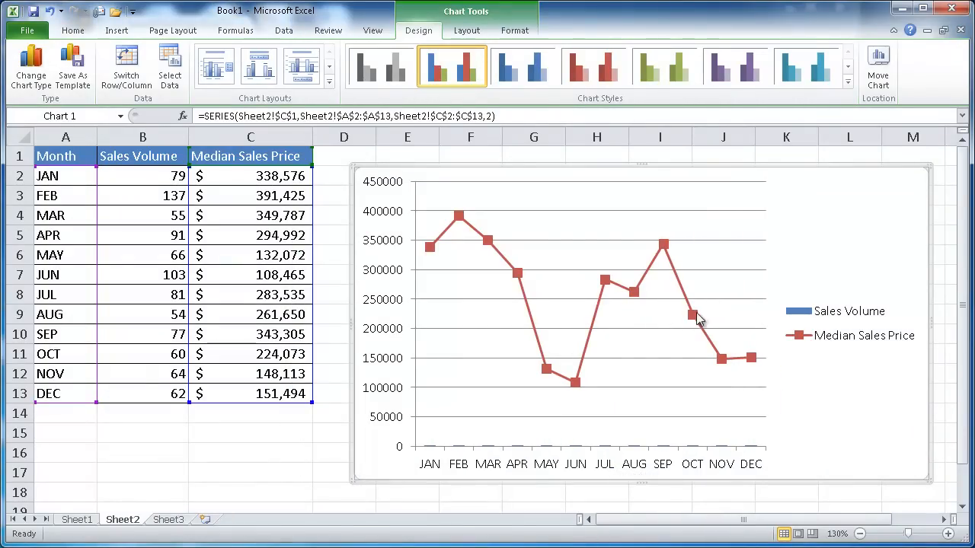
mouse_move(604, 279)
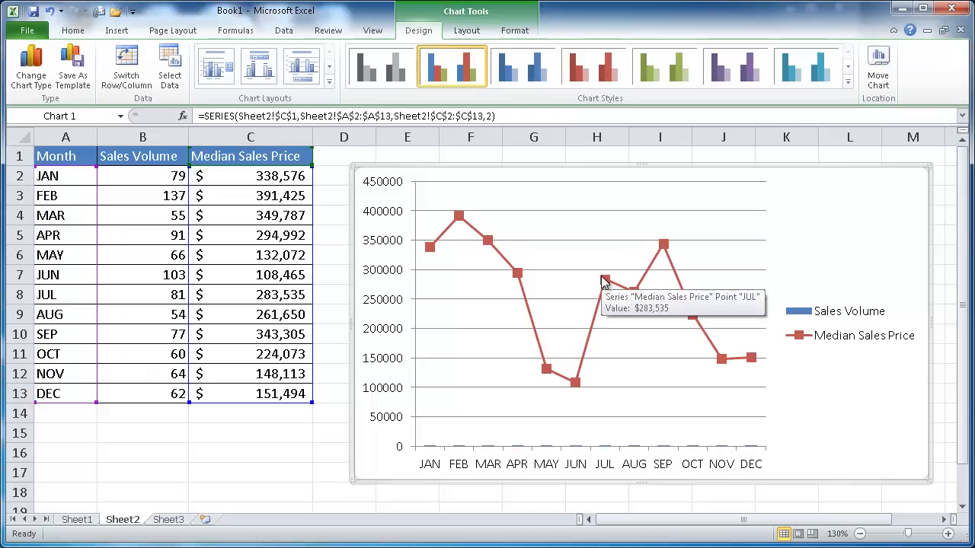
mouse_move(596, 321)
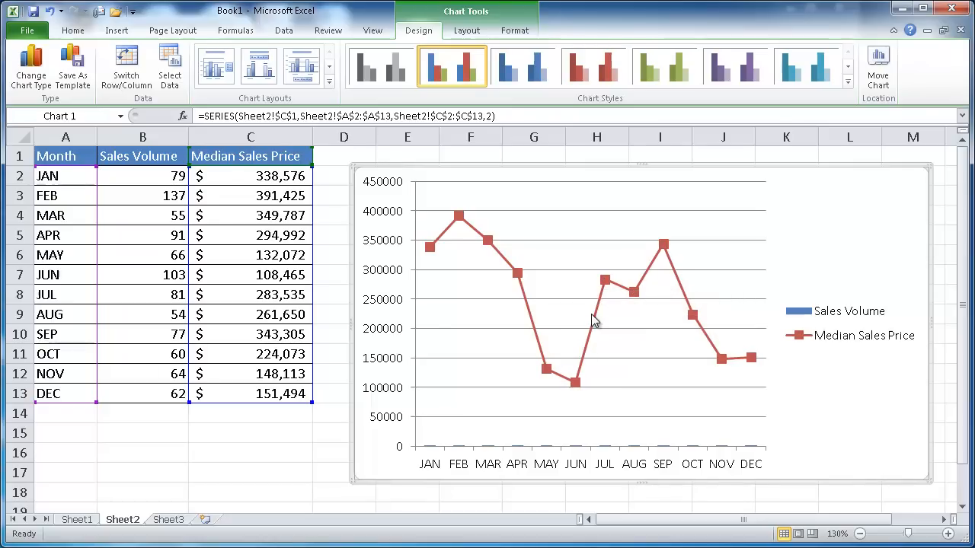
mouse_move(537, 381)
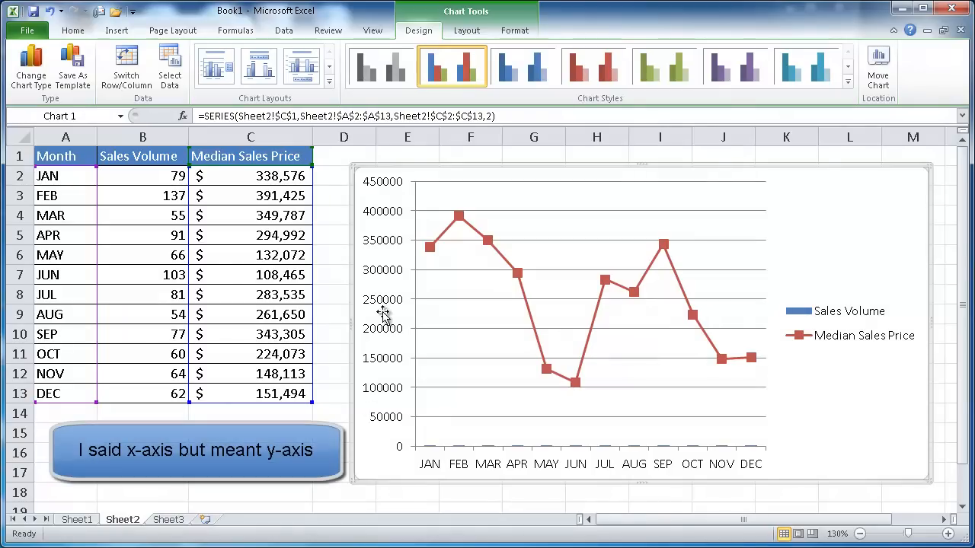
mouse_move(386, 213)
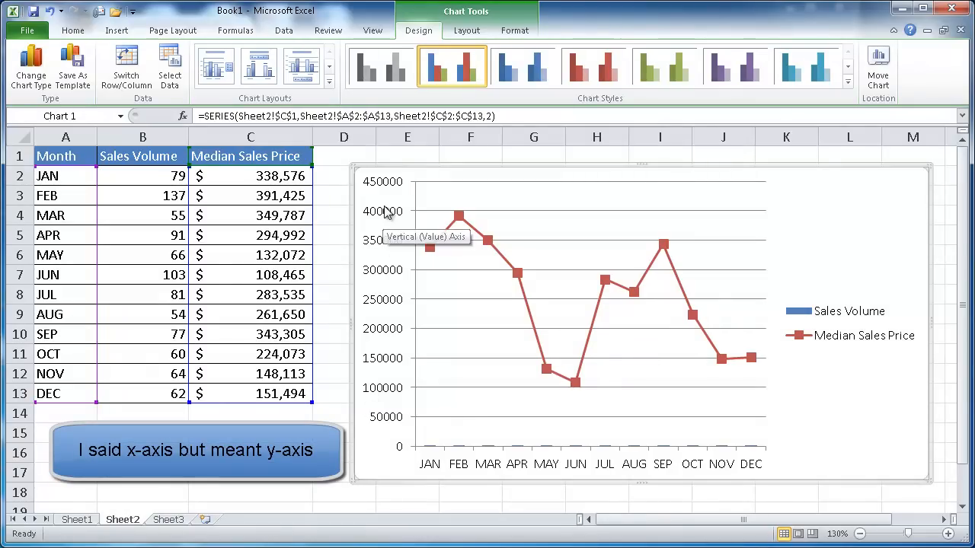
mouse_move(492, 339)
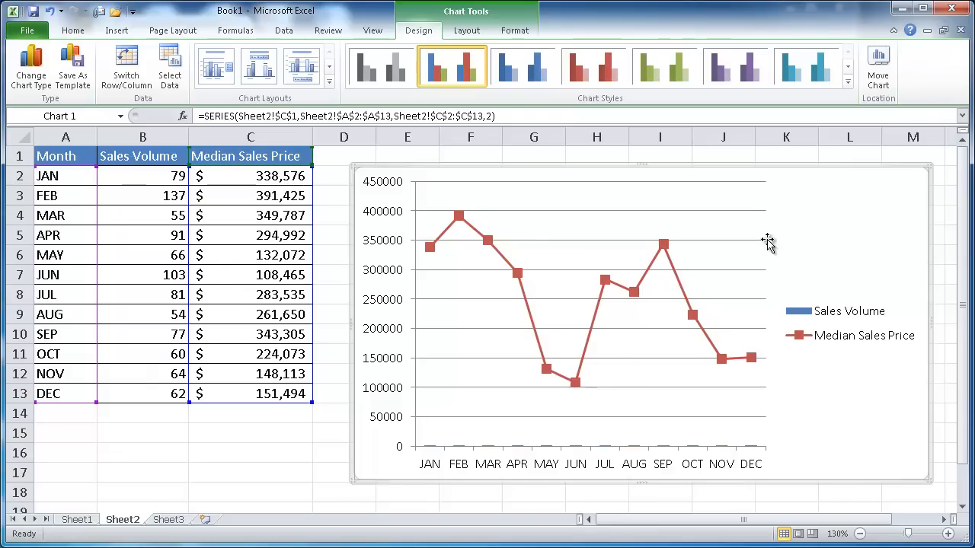
mouse_move(757, 326)
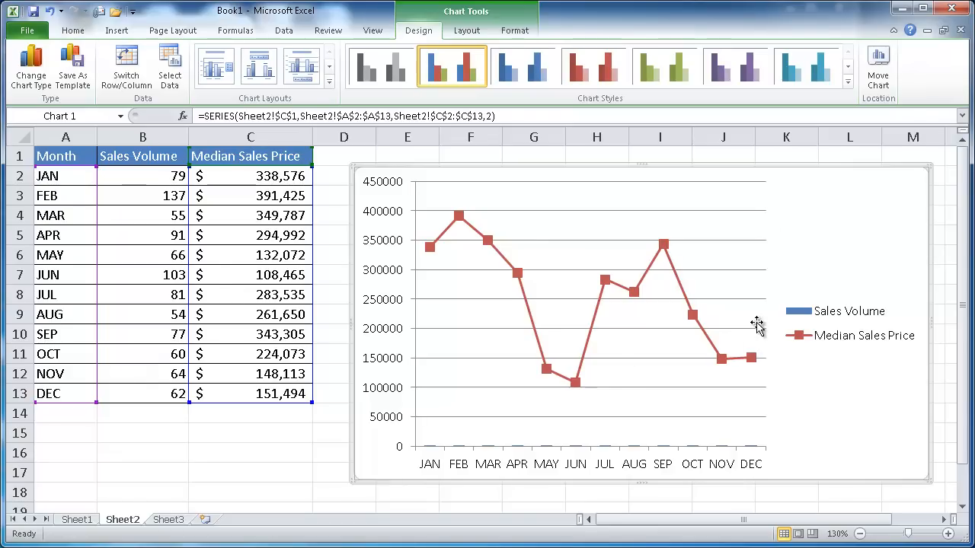
mouse_move(604, 281)
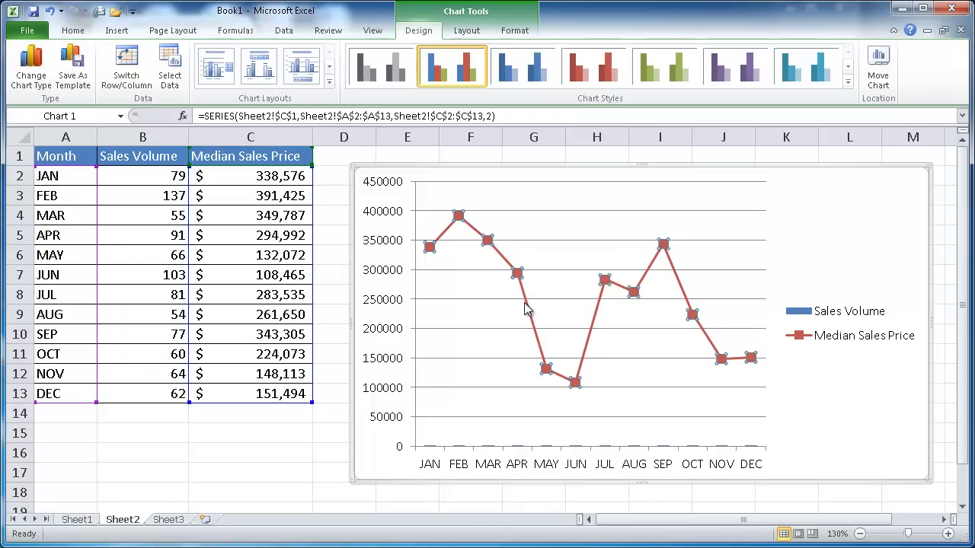
Plot the Median Sales Price series on the secondary axis via Format Data Series.
right_click(526, 311)
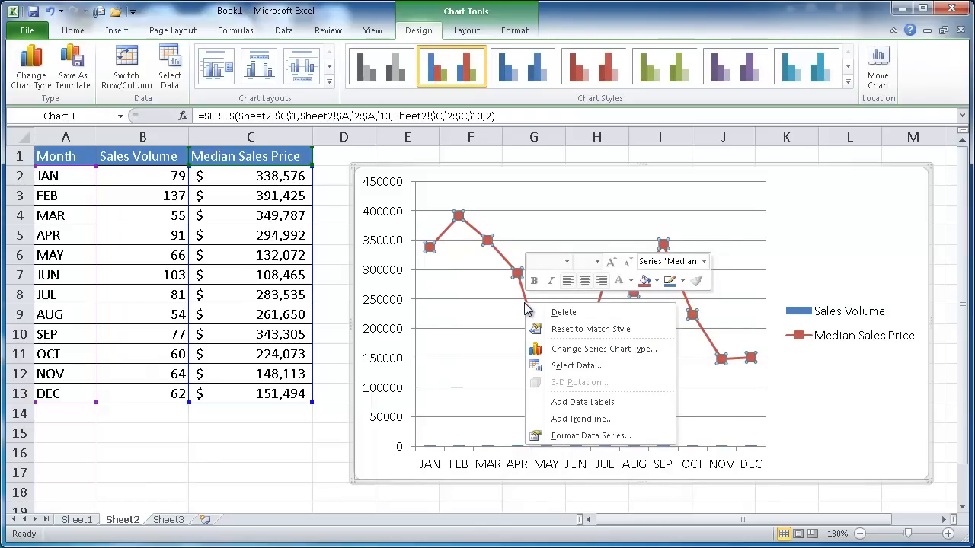
mouse_move(591, 435)
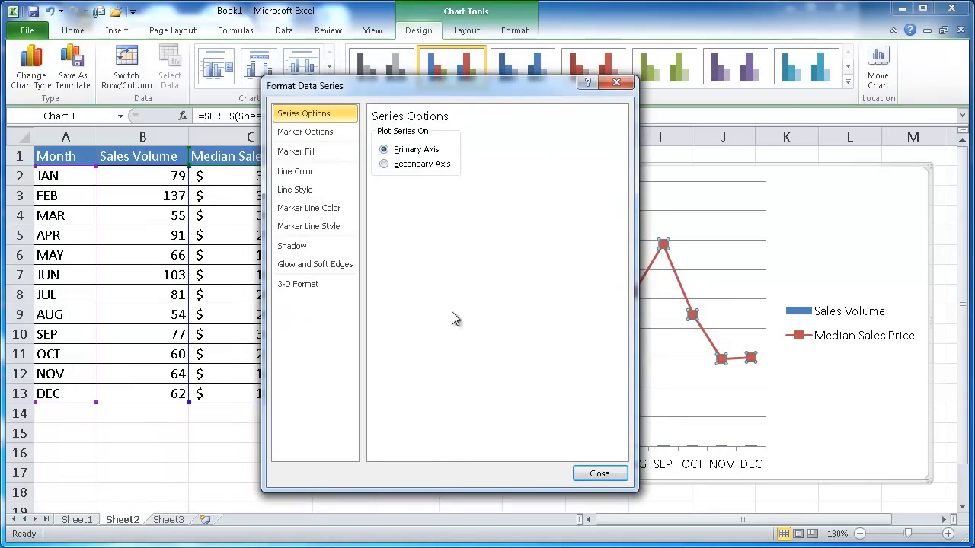
click(599, 473)
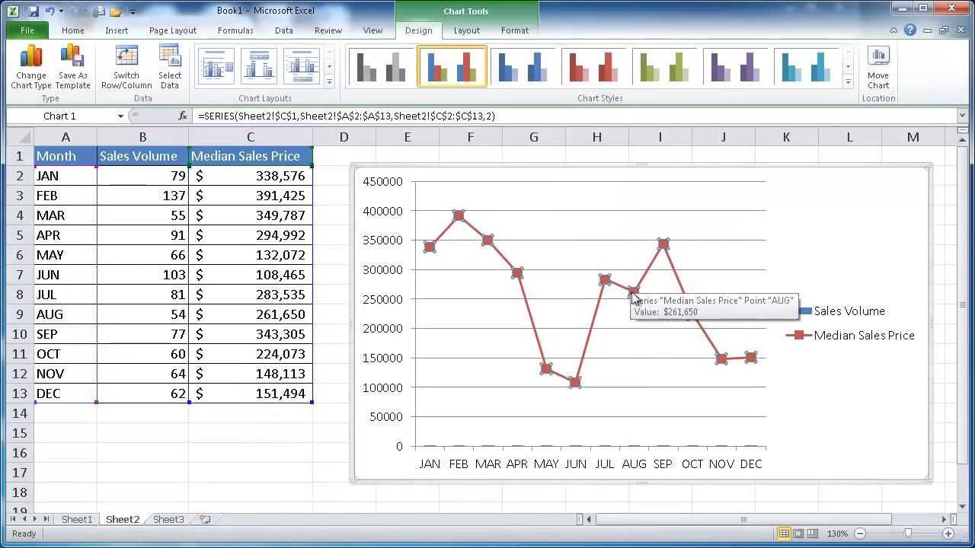
mouse_move(577, 383)
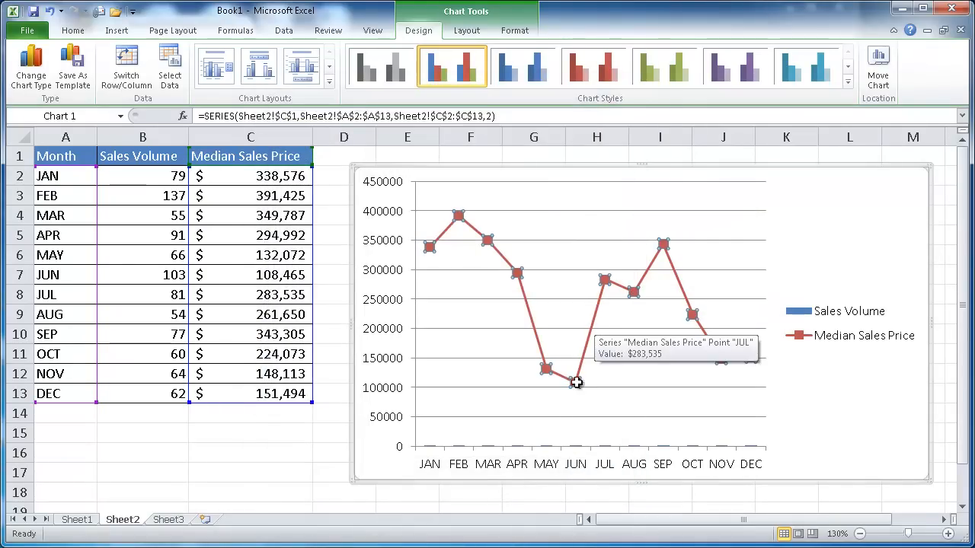
right_click(577, 382)
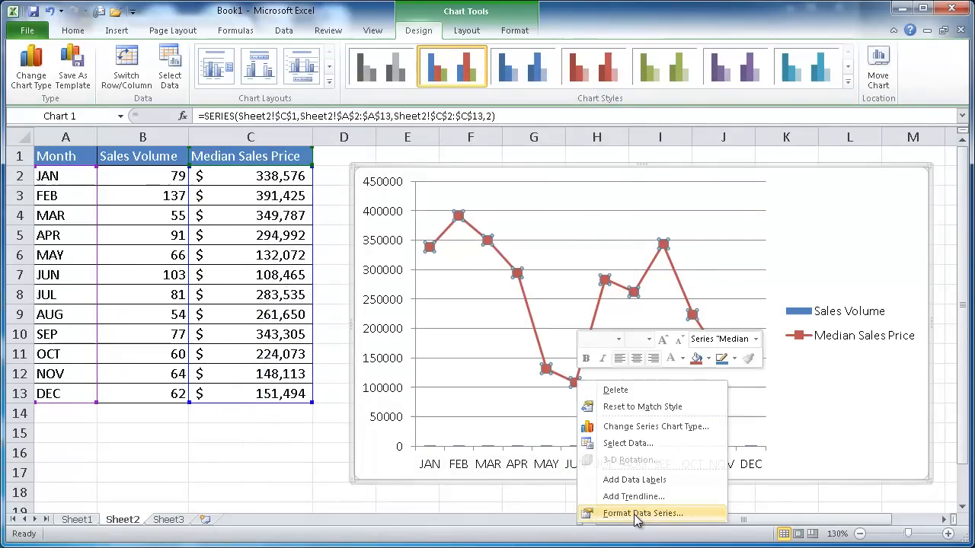
click(642, 512)
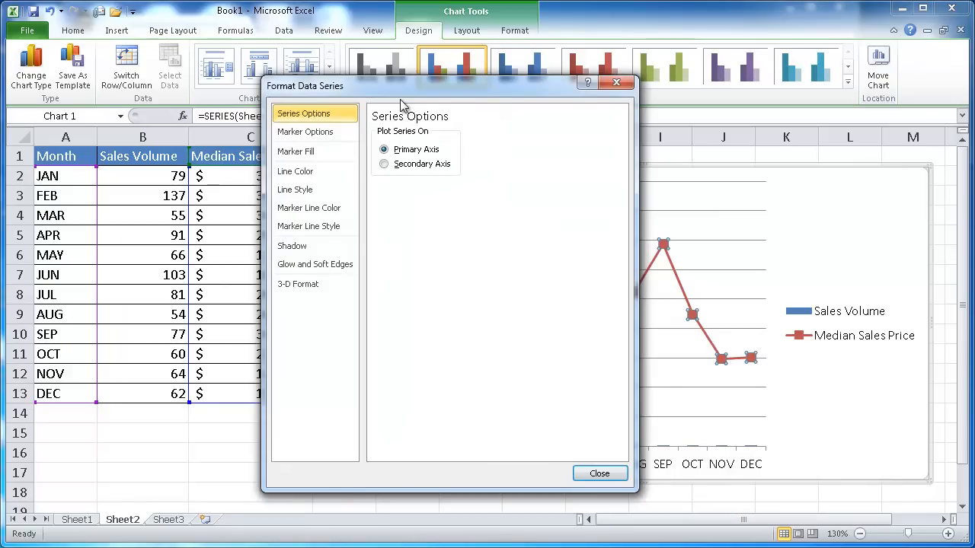
mouse_move(648, 252)
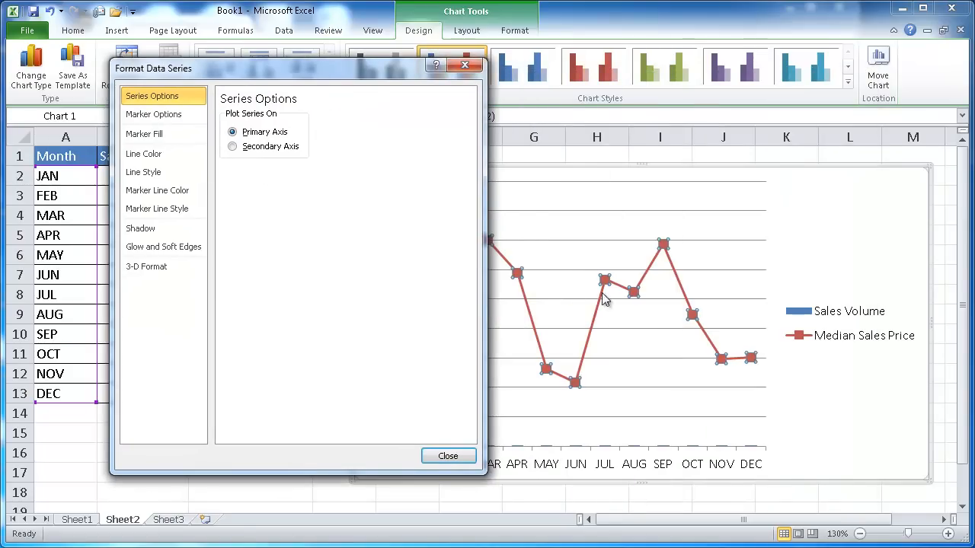
click(232, 146)
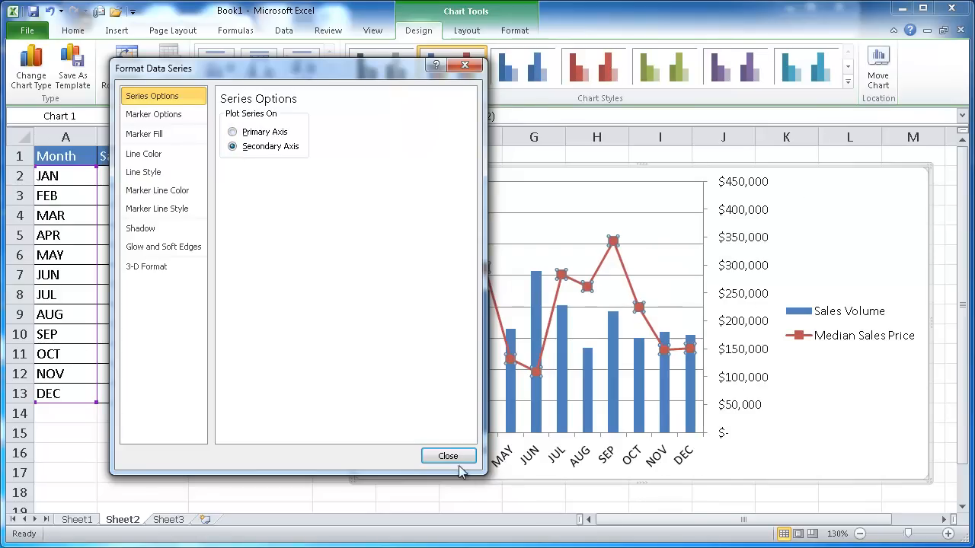
click(448, 455)
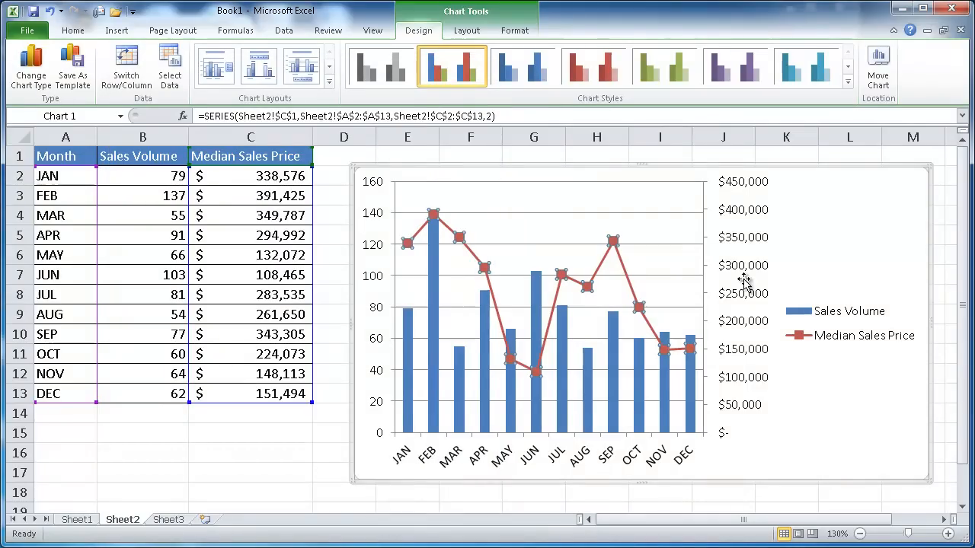
mouse_move(729, 297)
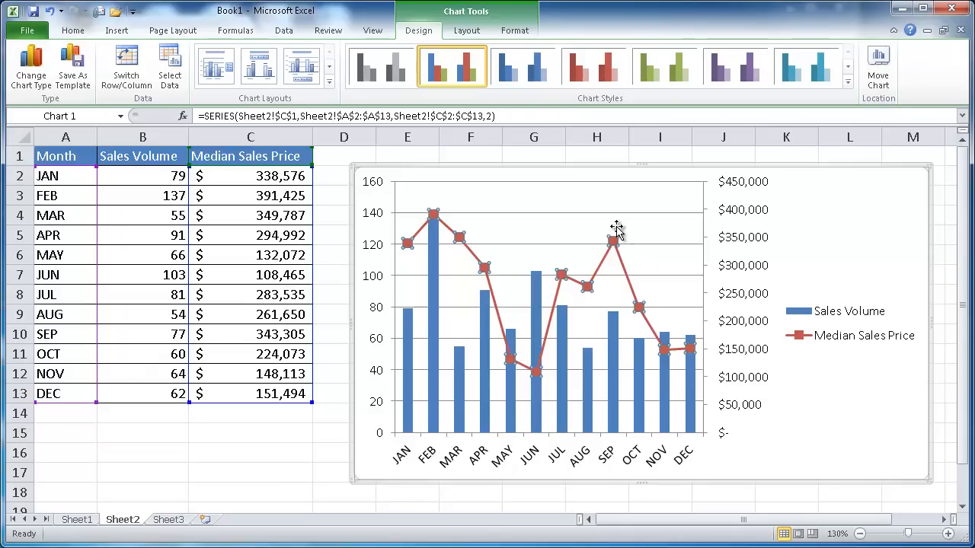
mouse_move(648, 209)
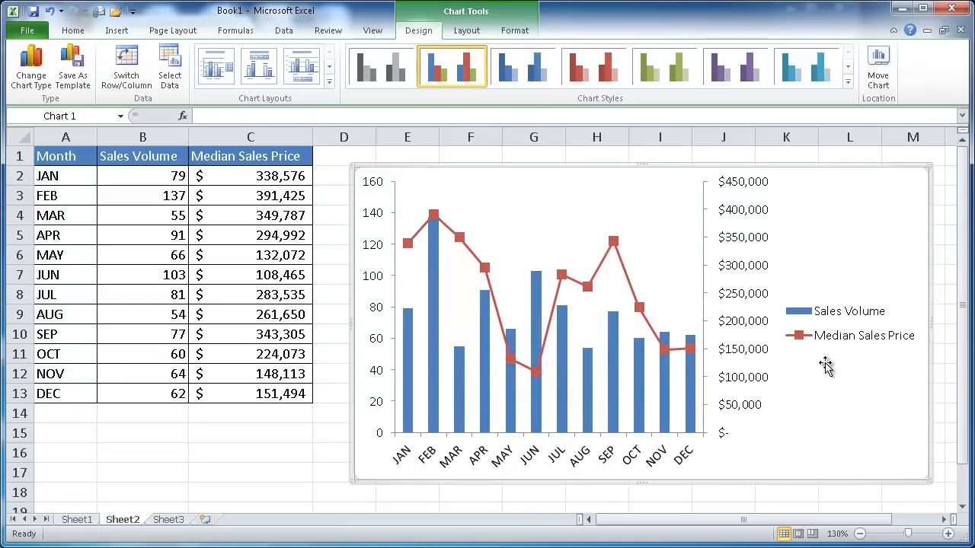
mouse_move(381, 66)
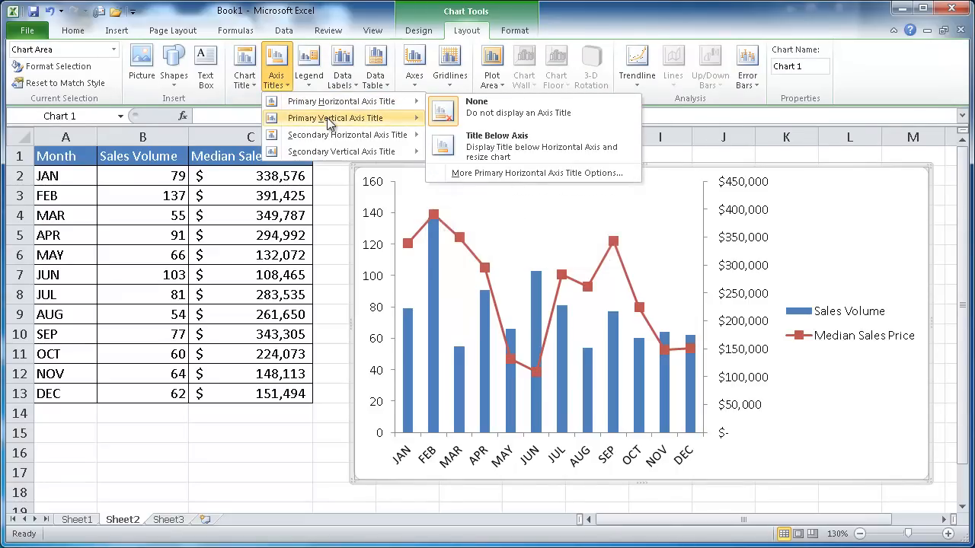
mouse_move(336, 117)
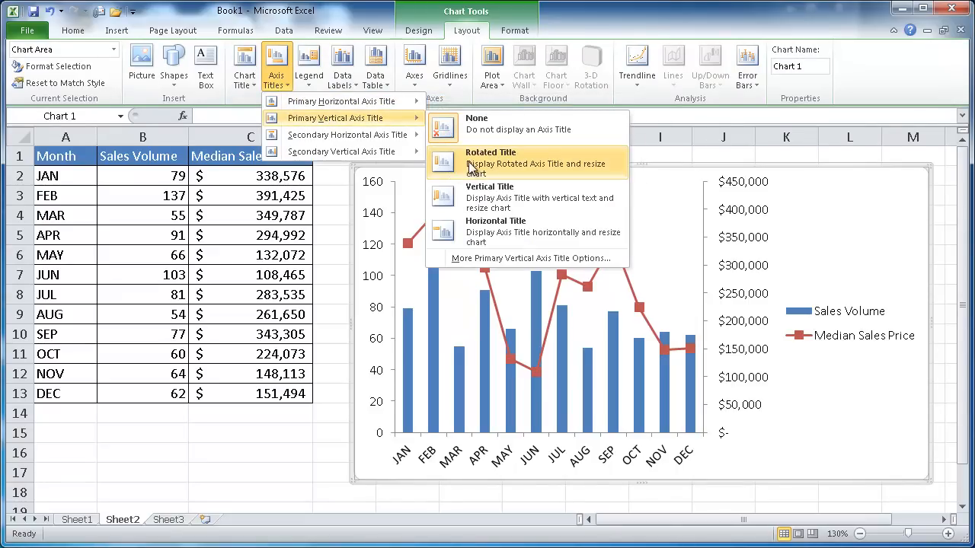
Add a rotated placeholder title to the primary vertical axis.
click(491, 162)
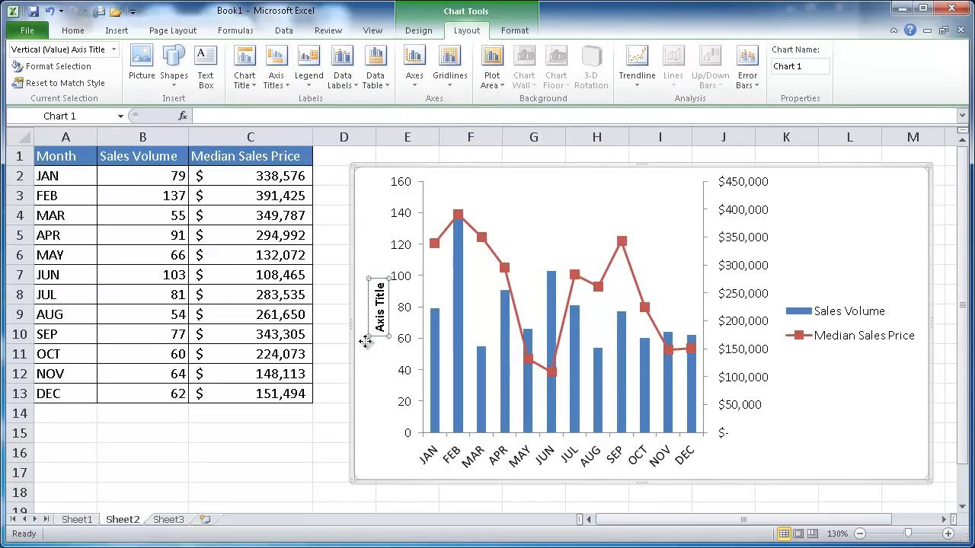
mouse_move(378, 305)
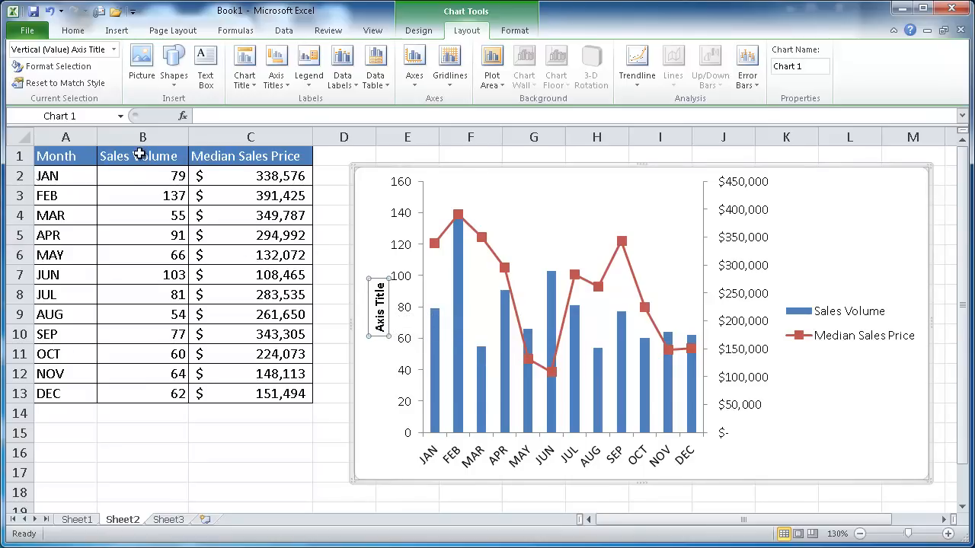
mouse_move(232, 116)
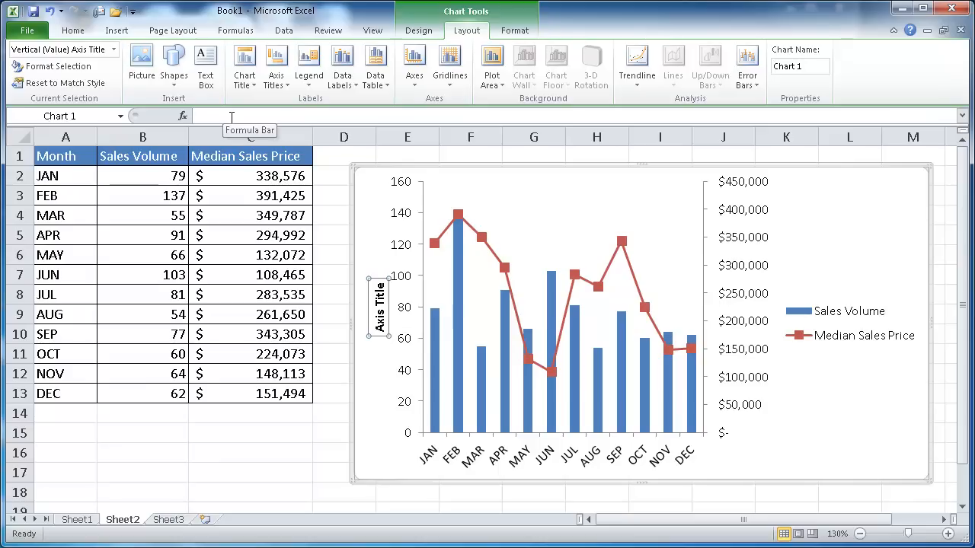
Link the primary vertical axis title to cell B1 (Sales Volume) and test by editing B1.
text(=)
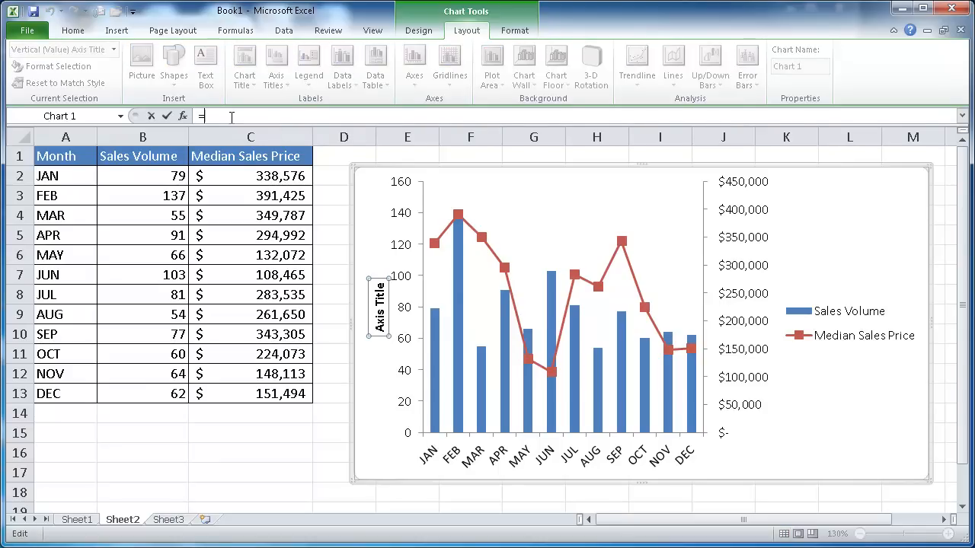
click(143, 156)
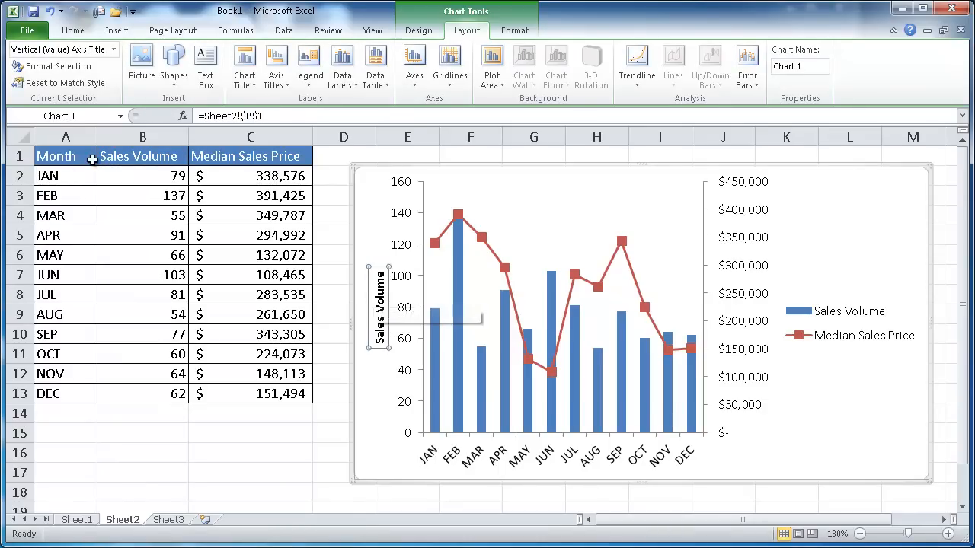
click(143, 155)
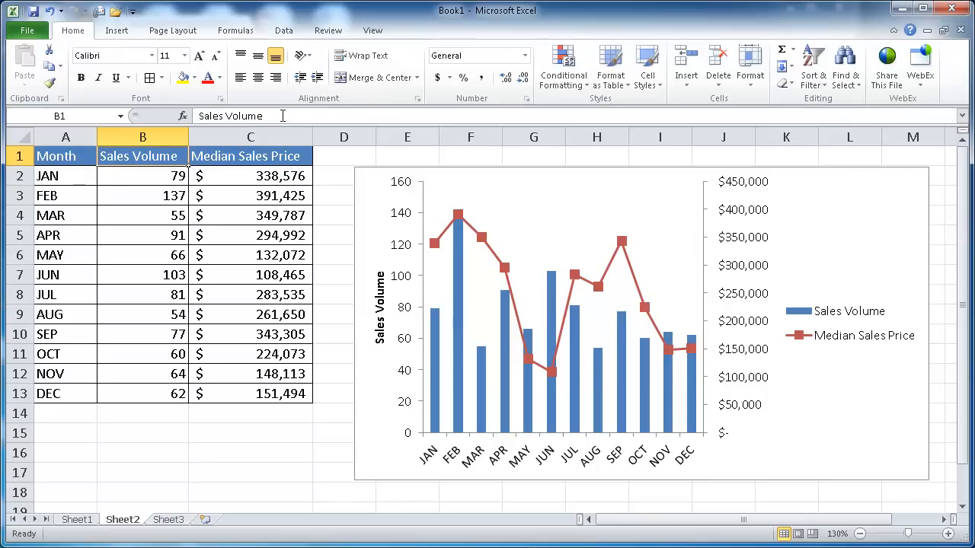
double_click(143, 156)
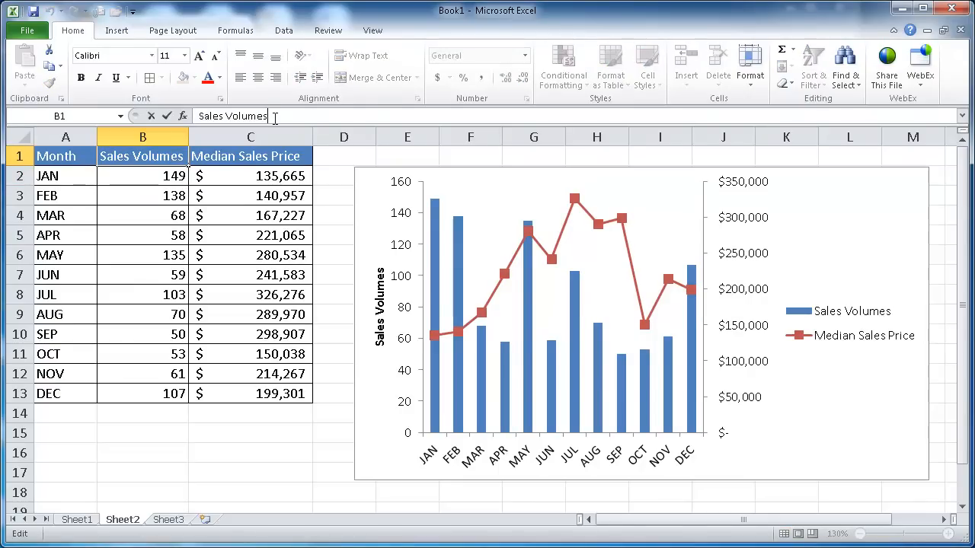
key(Backspace)
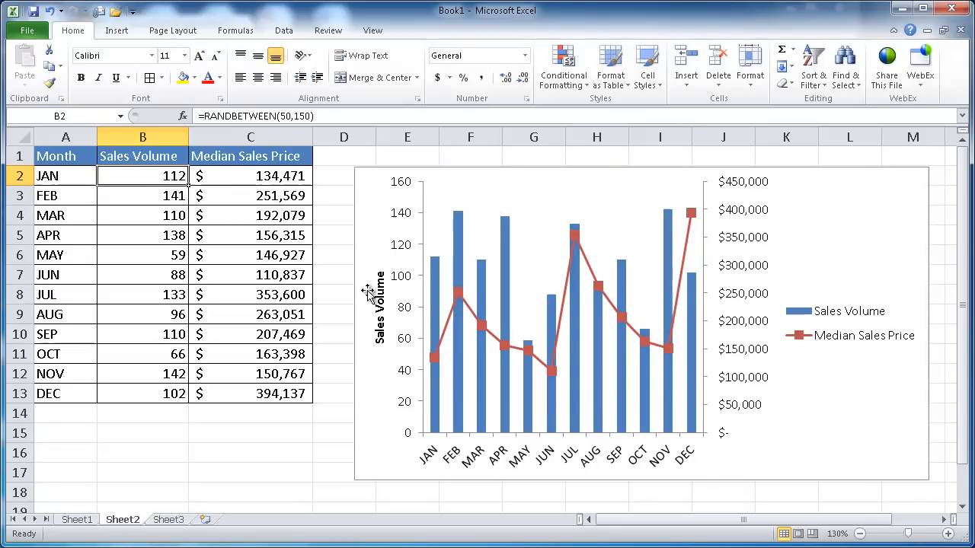
mouse_move(143, 155)
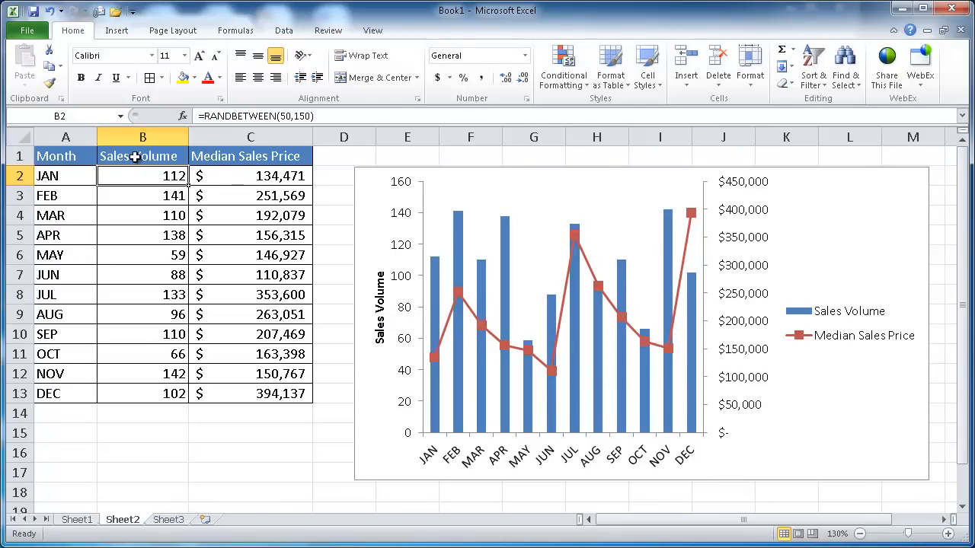
mouse_move(758, 299)
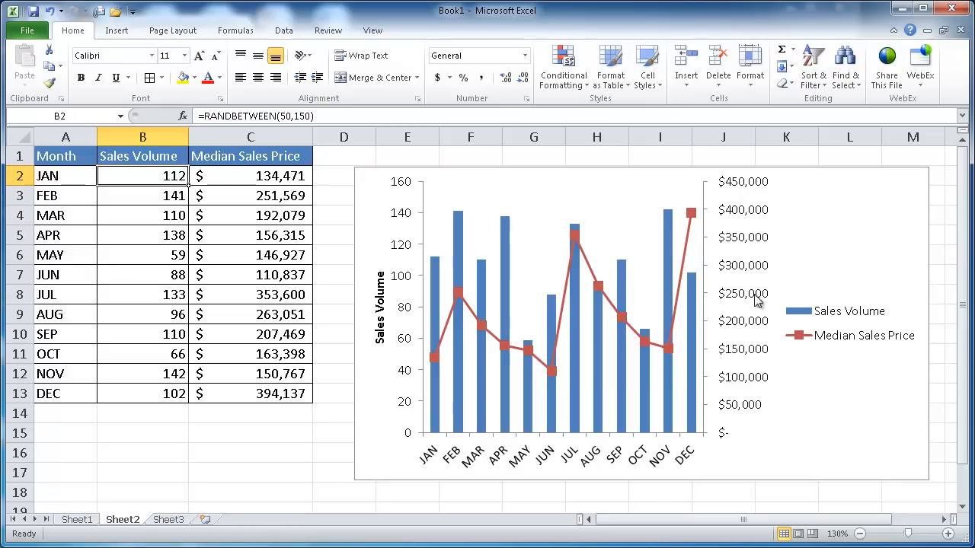
mouse_move(638, 212)
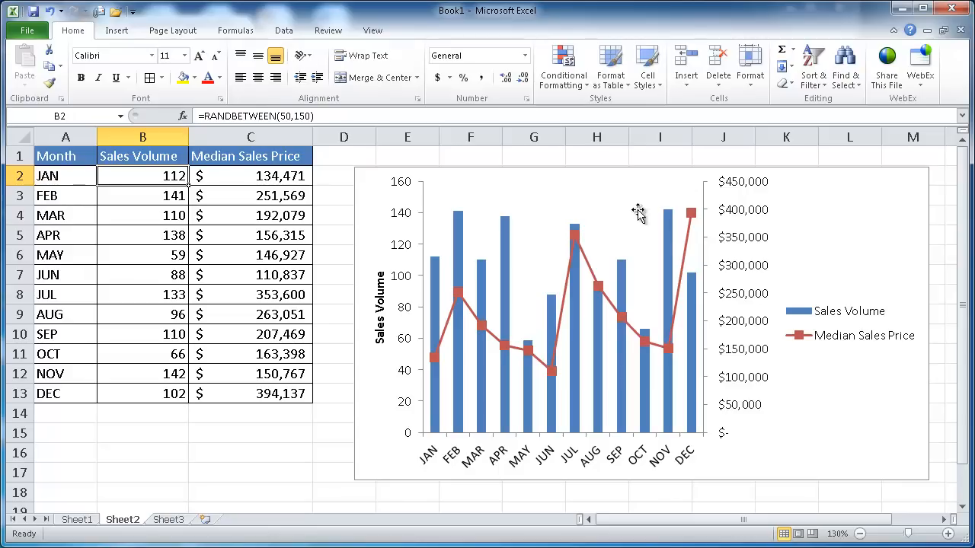
mouse_move(797, 275)
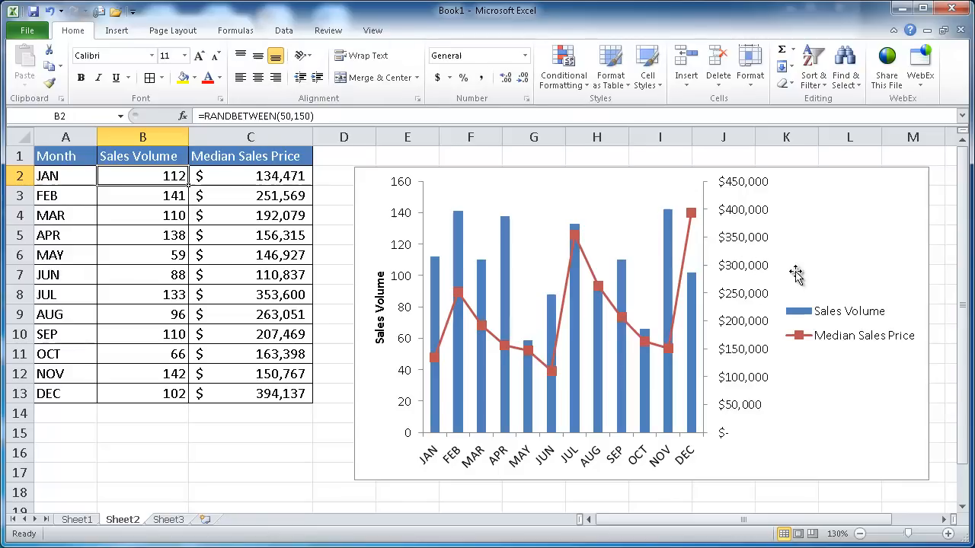
mouse_move(548, 122)
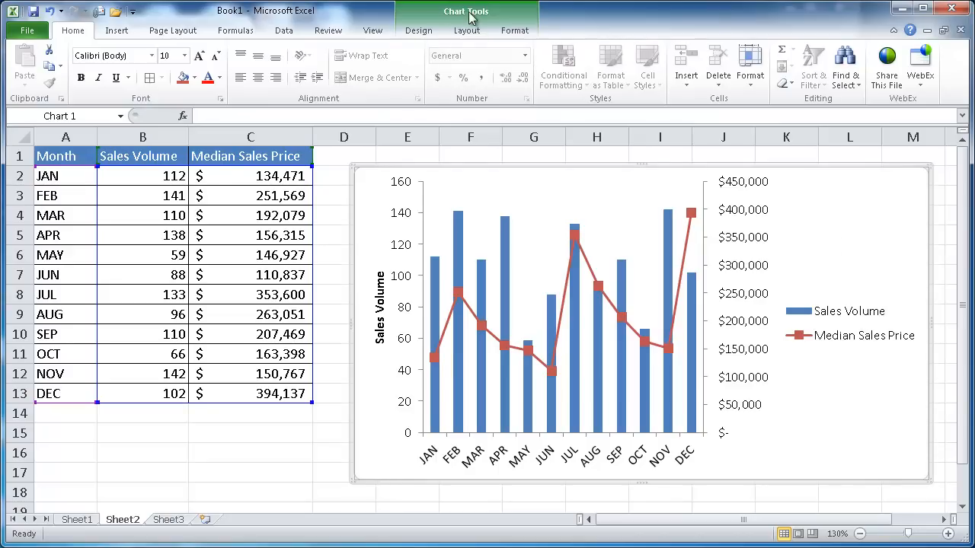
Add a secondary vertical axis title linked to cell C1 reading Median Sales Price.
click(467, 29)
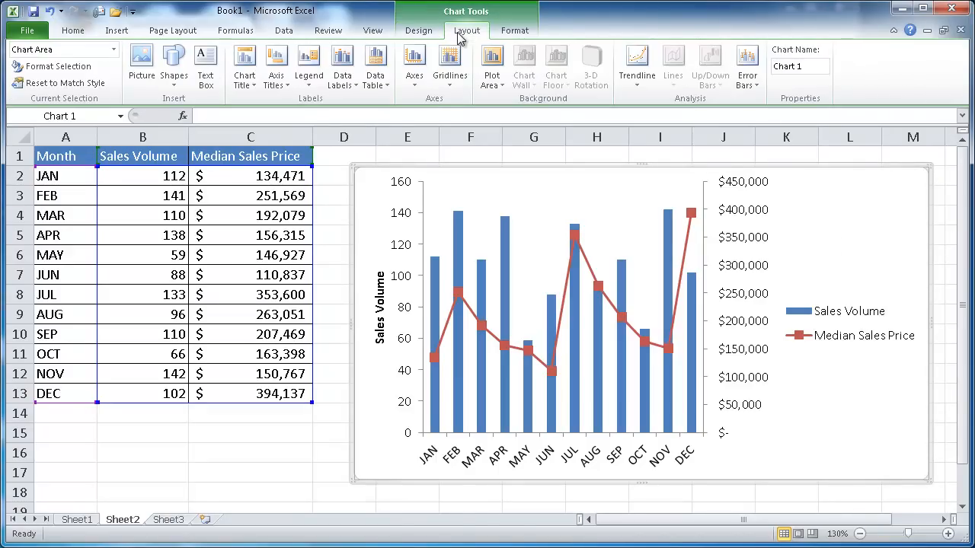
click(276, 65)
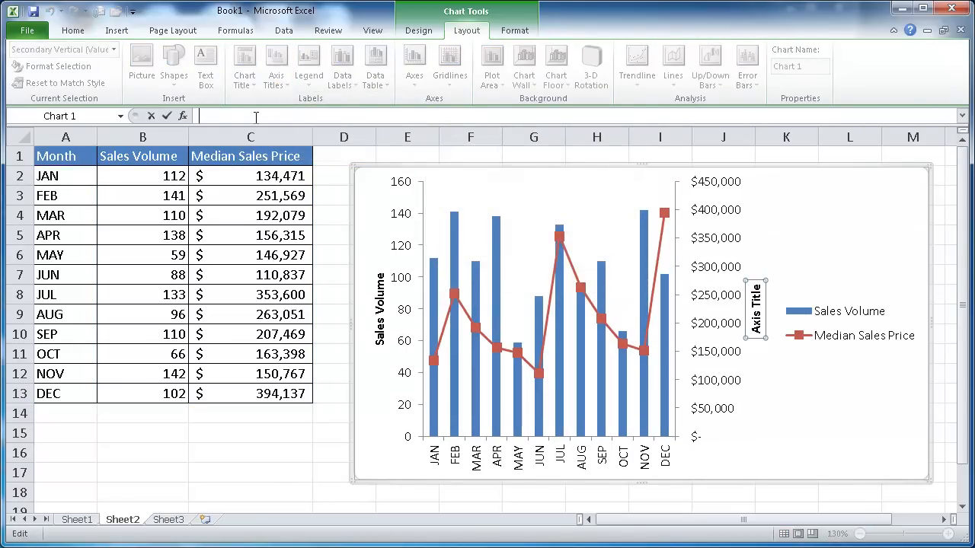
click(250, 155)
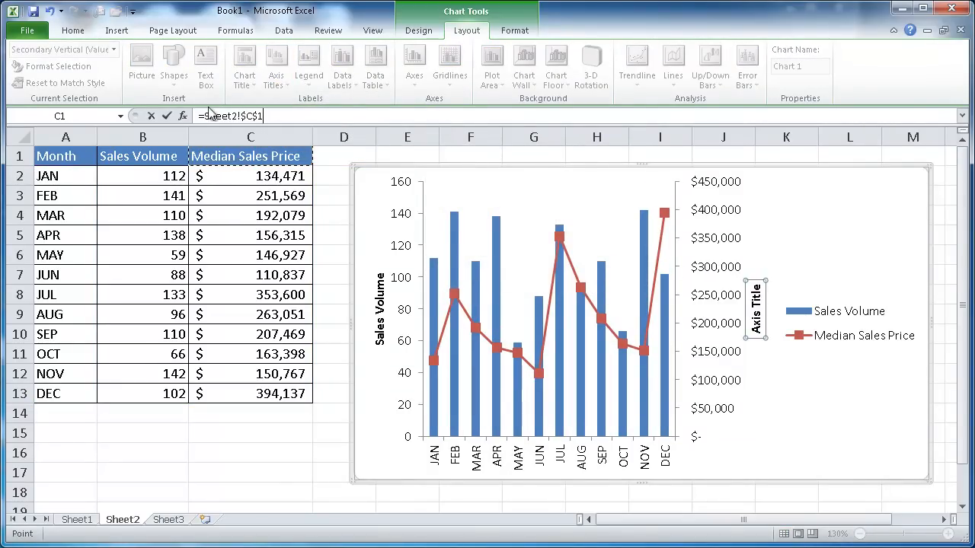
text(Median Sales Price)
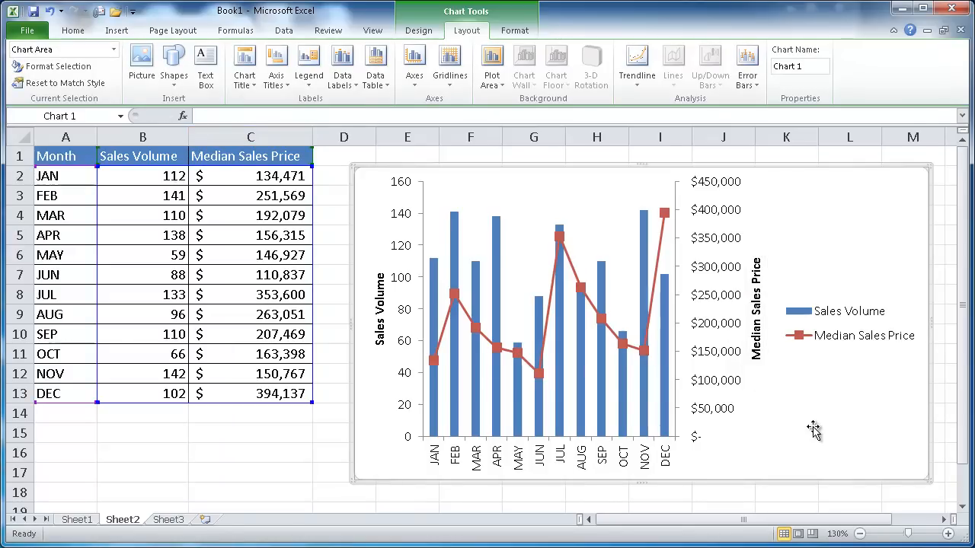
mouse_move(577, 188)
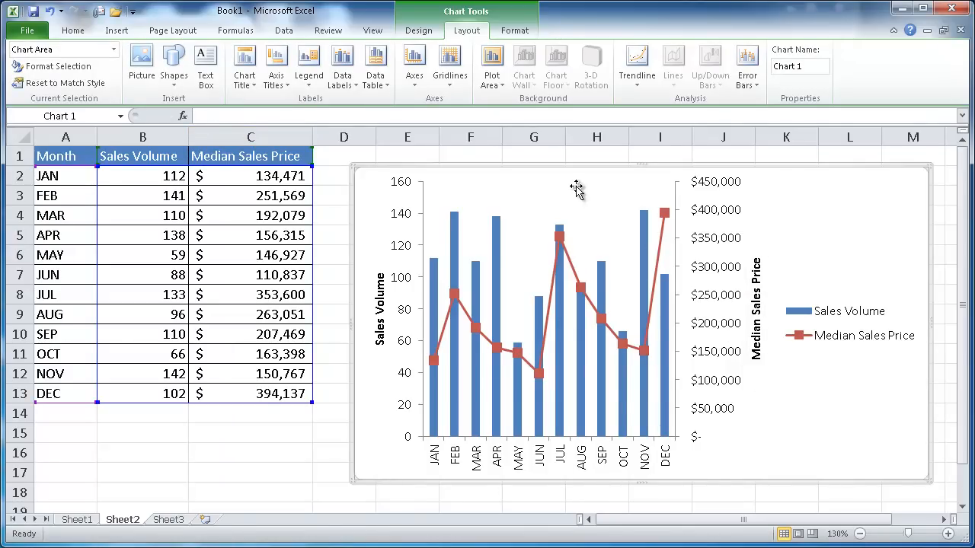
Apply the 3D blue-column, red-line preset from the Chart Styles gallery.
click(419, 31)
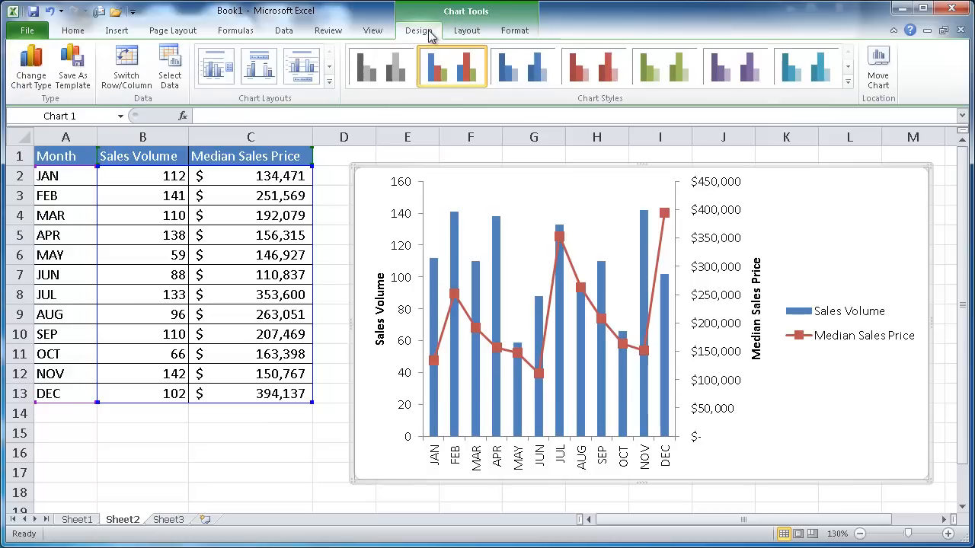
click(847, 82)
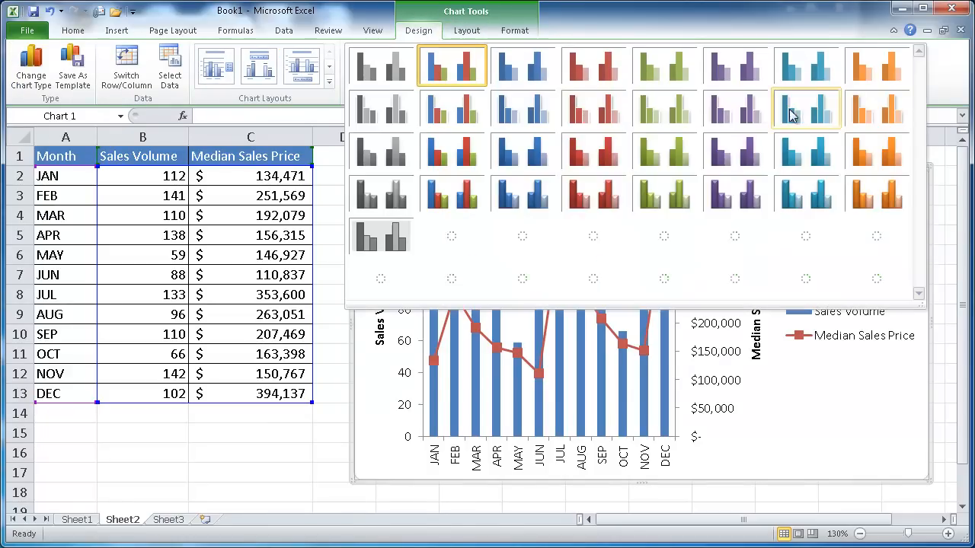
click(806, 109)
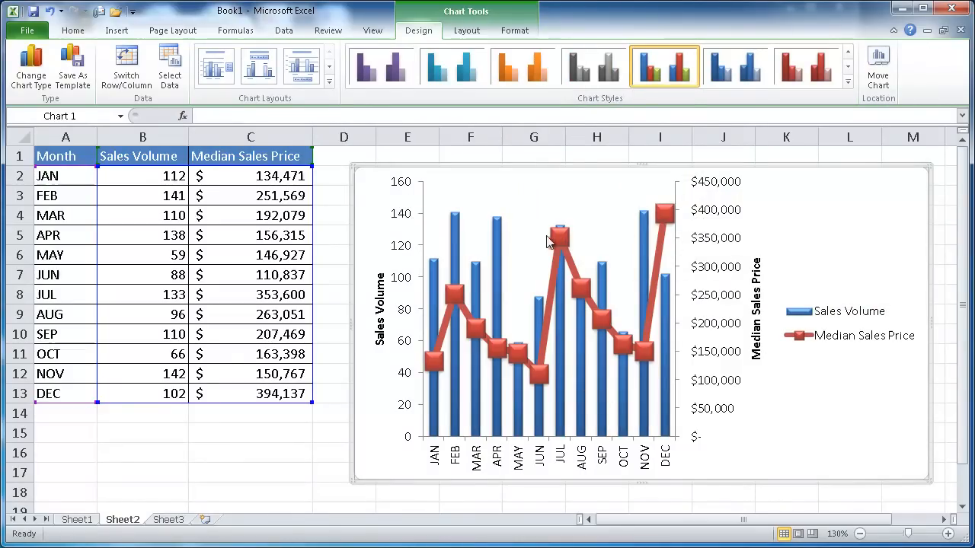
mouse_move(560, 235)
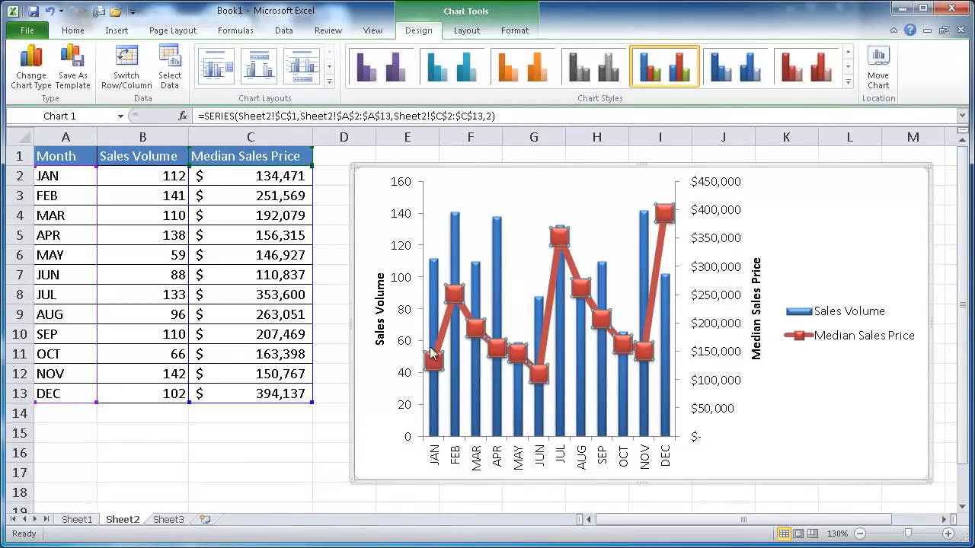
mouse_move(558, 234)
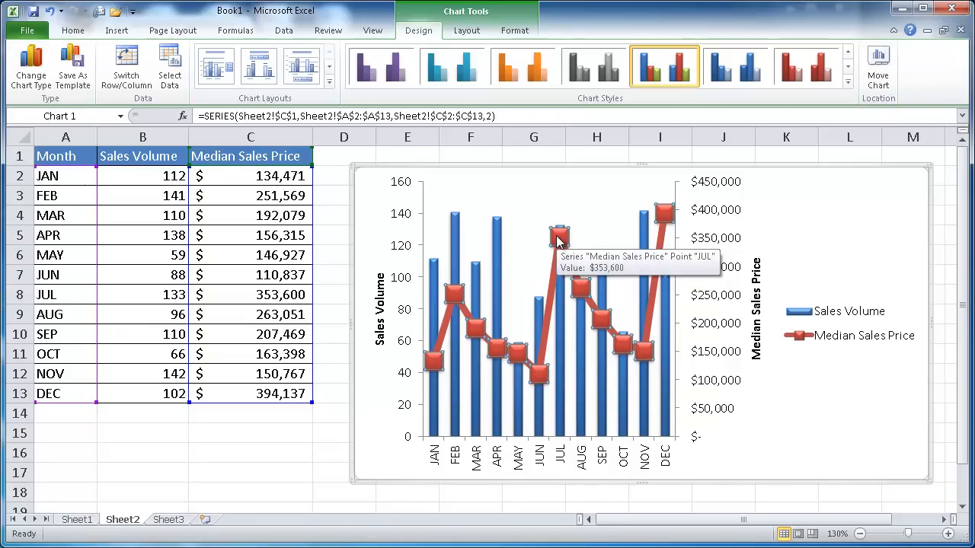
Set the price line markers to built-in diamonds, size 9, with solid gold fill.
right_click(560, 236)
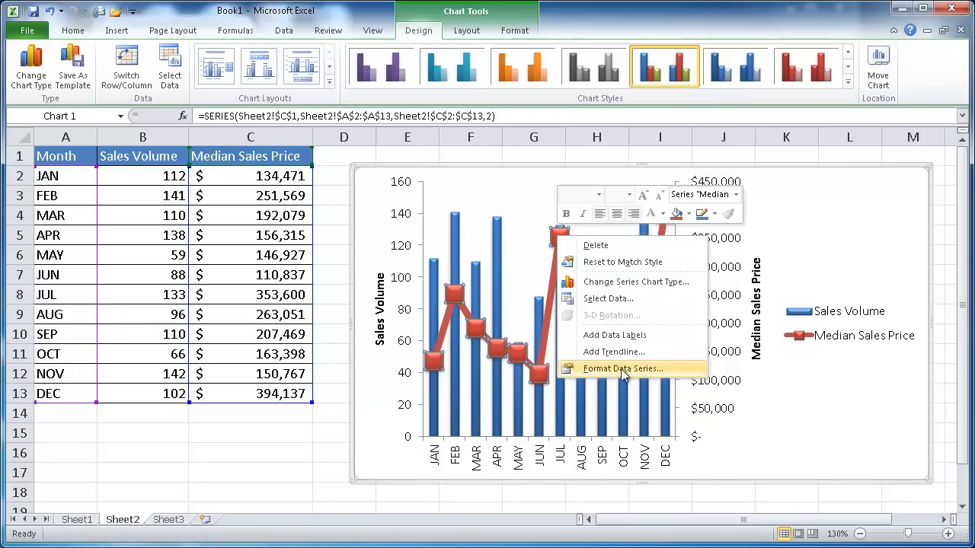
click(622, 369)
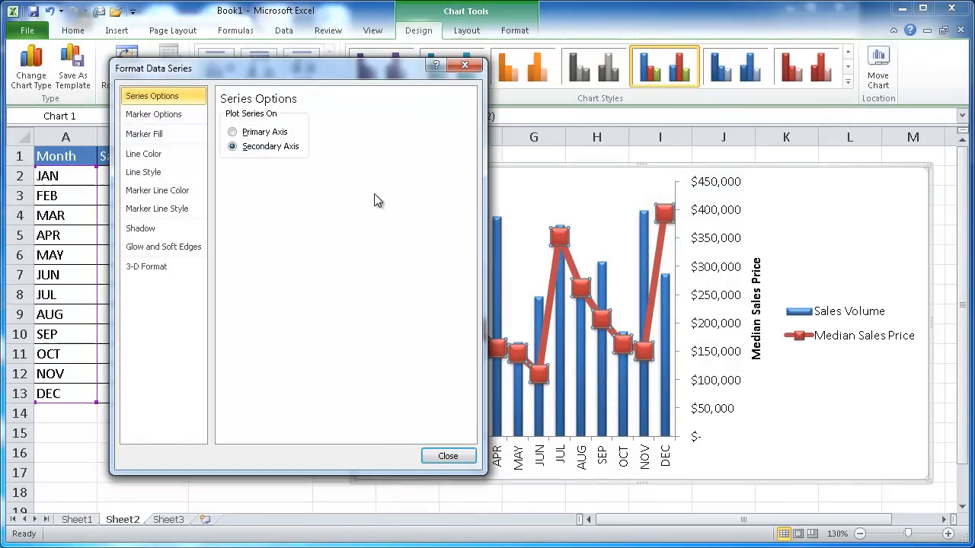
click(153, 114)
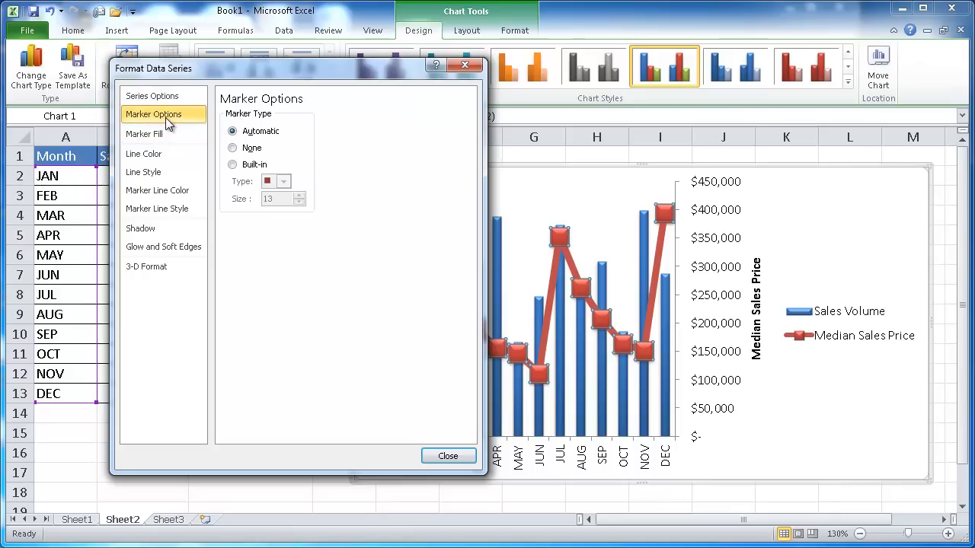
click(233, 164)
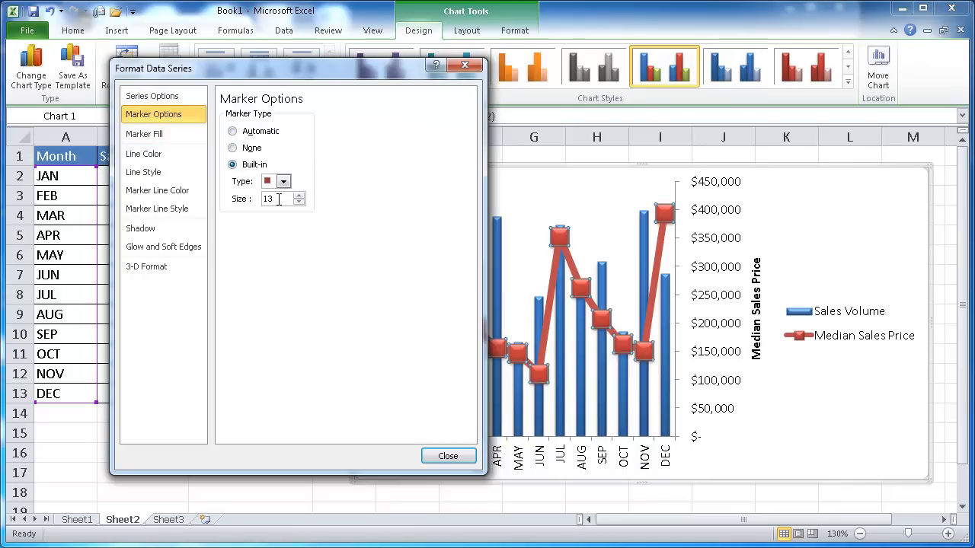
click(283, 181)
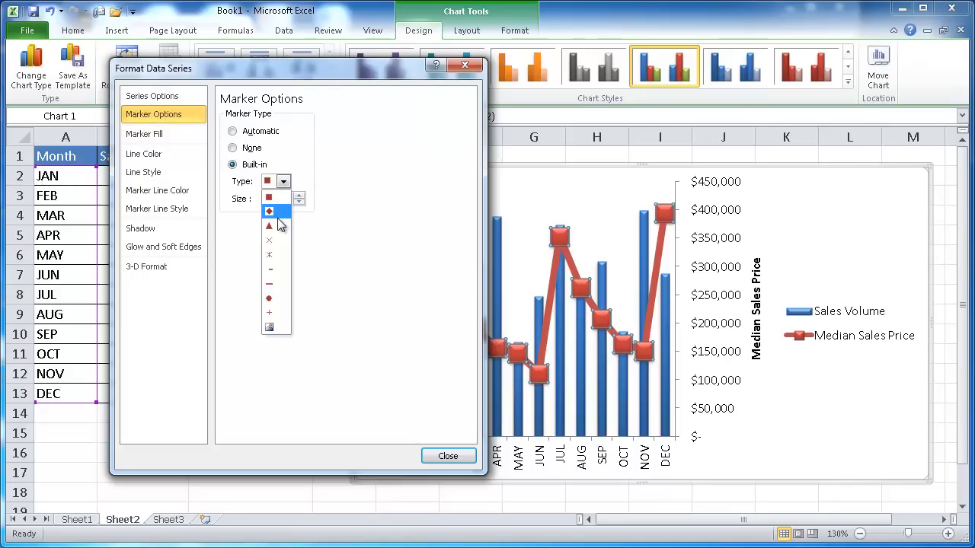
click(269, 211)
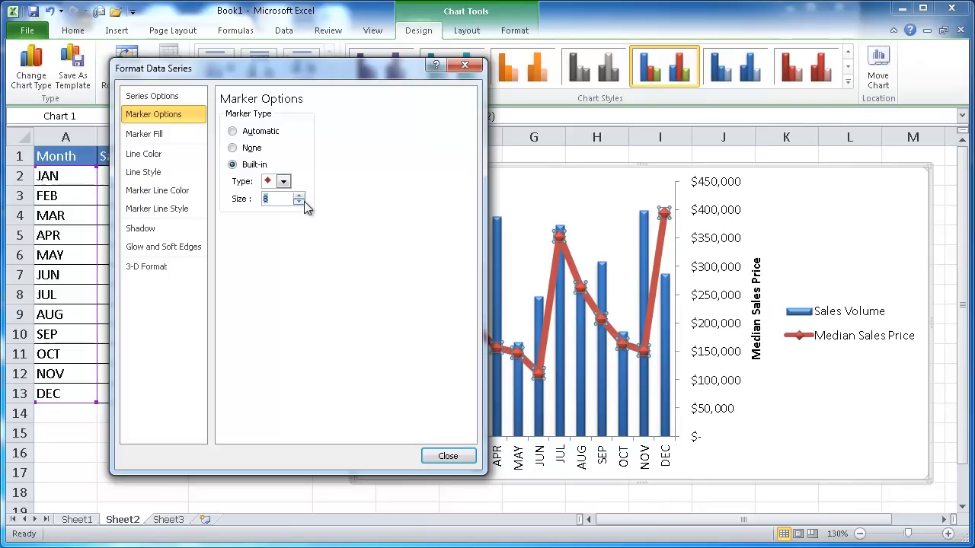
click(298, 195)
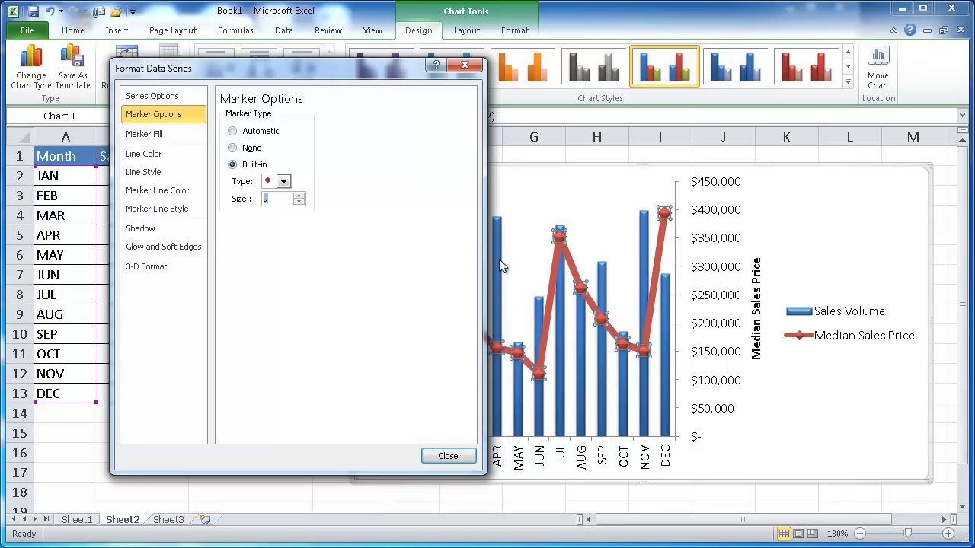
click(144, 134)
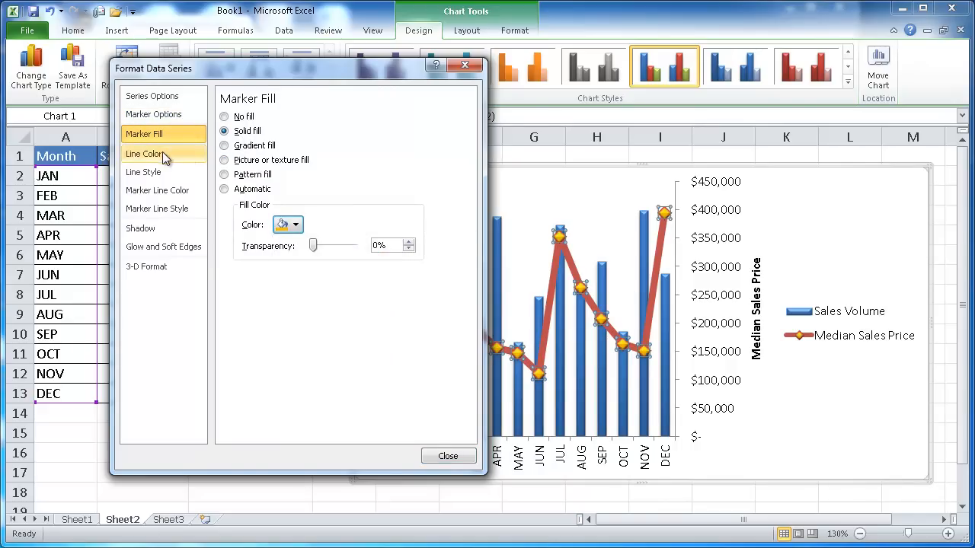
Set the Median Sales Price line to solid gold with no marker outline, then finish formatting.
click(144, 153)
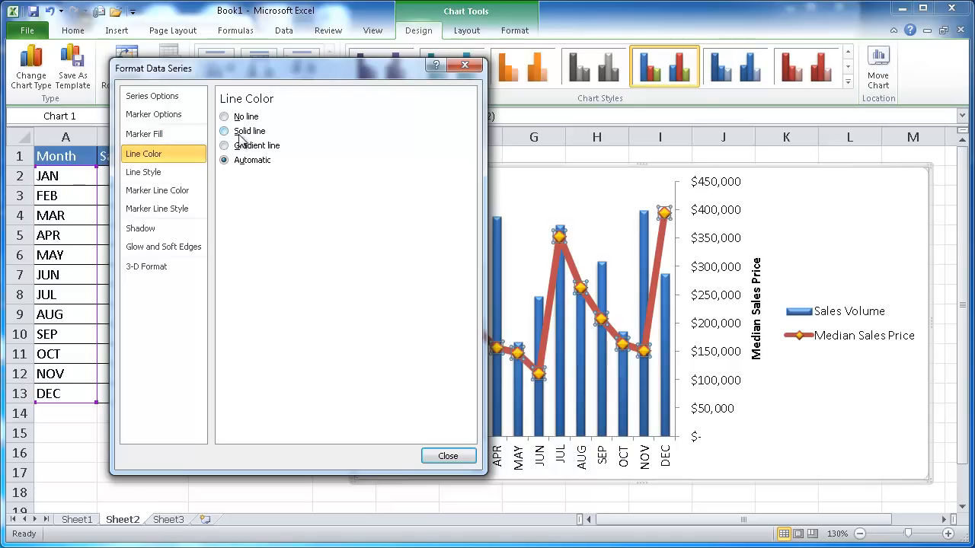
click(224, 131)
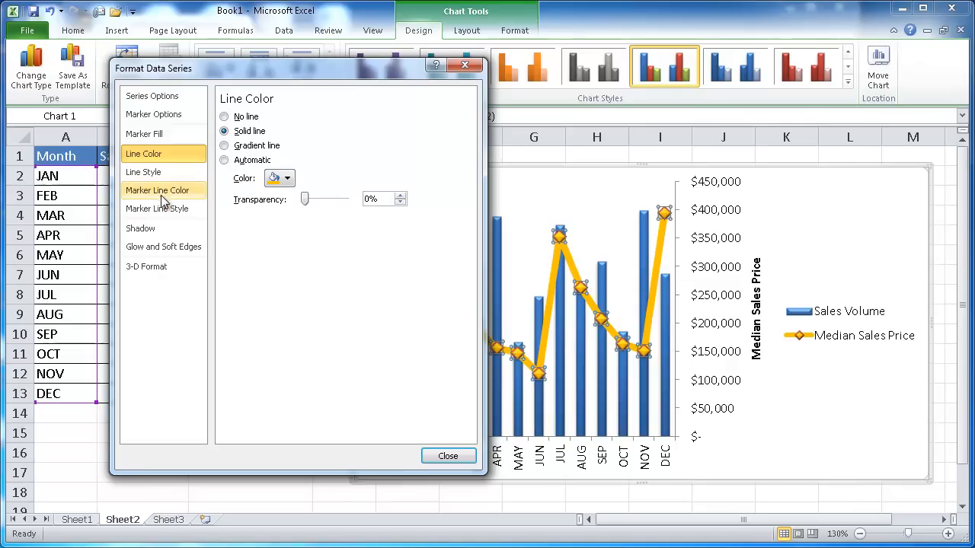
click(157, 207)
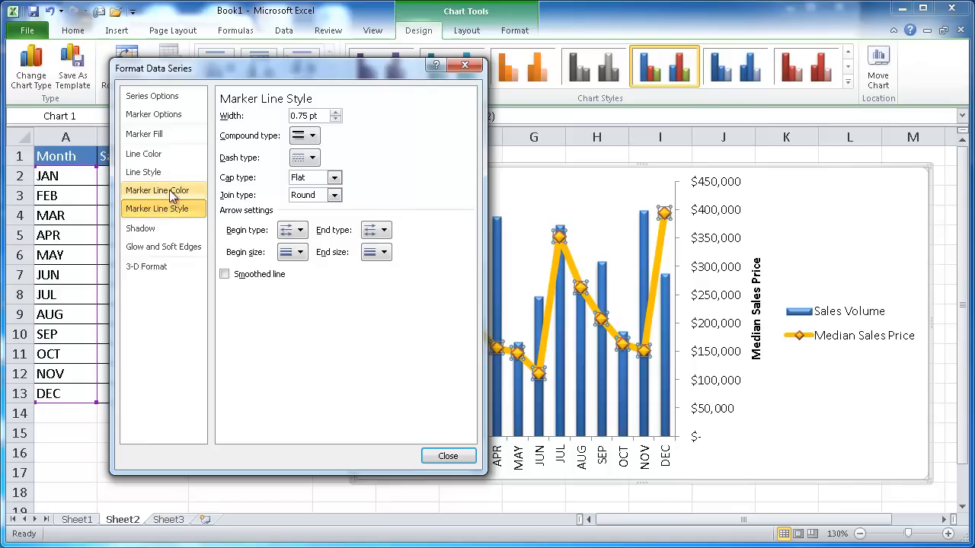
click(158, 190)
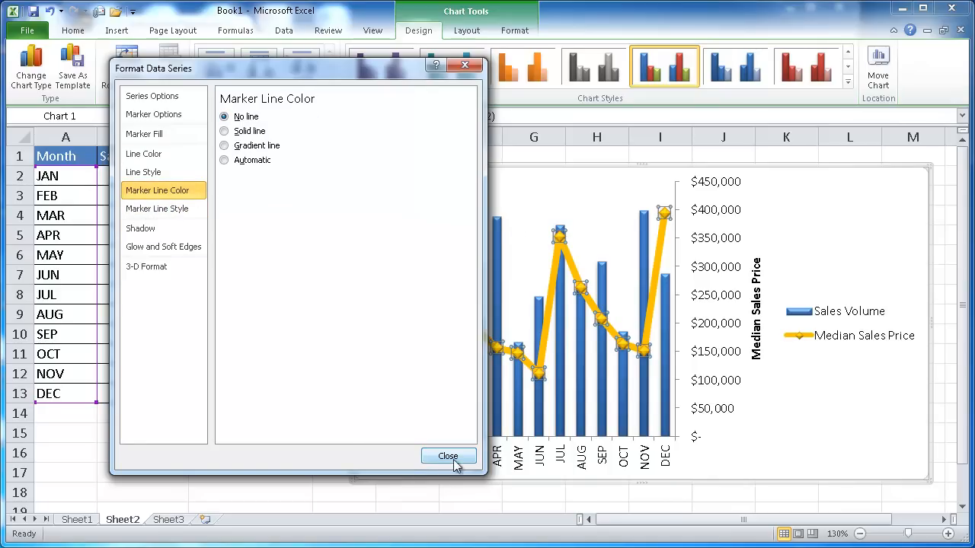
click(448, 456)
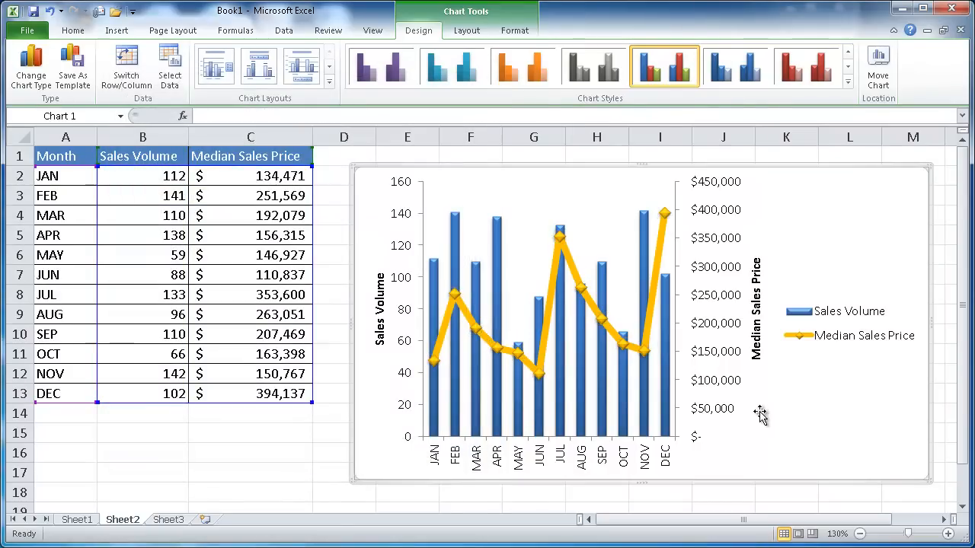
mouse_move(742, 368)
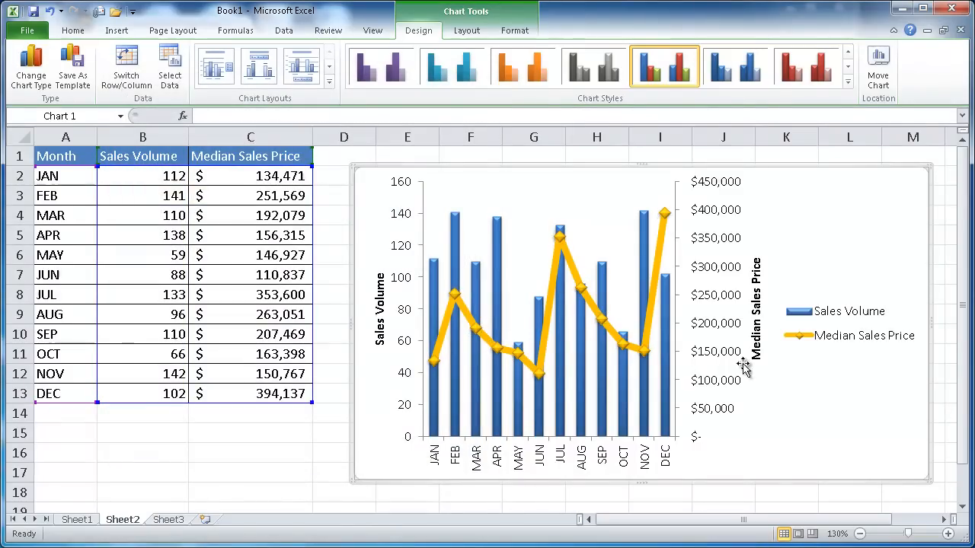
mouse_move(552, 288)
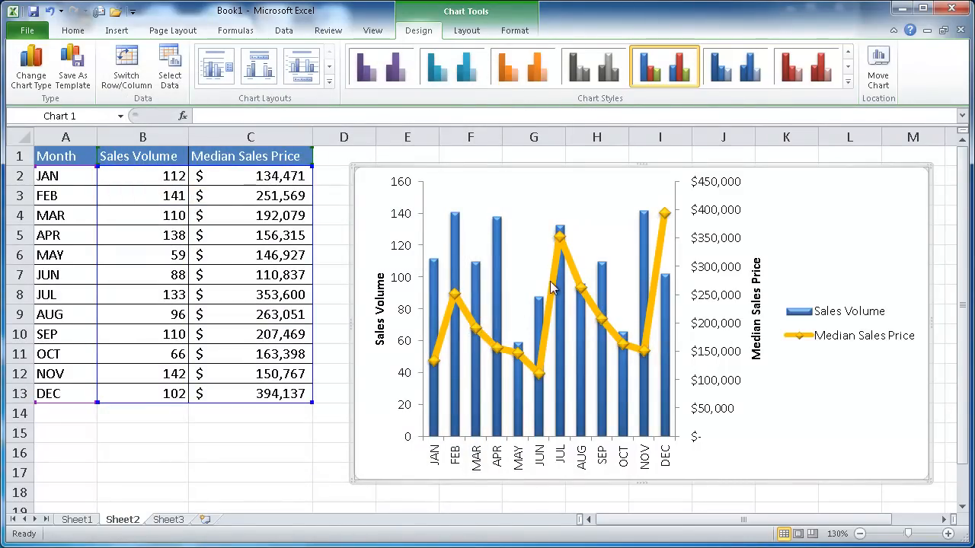
mouse_move(501, 238)
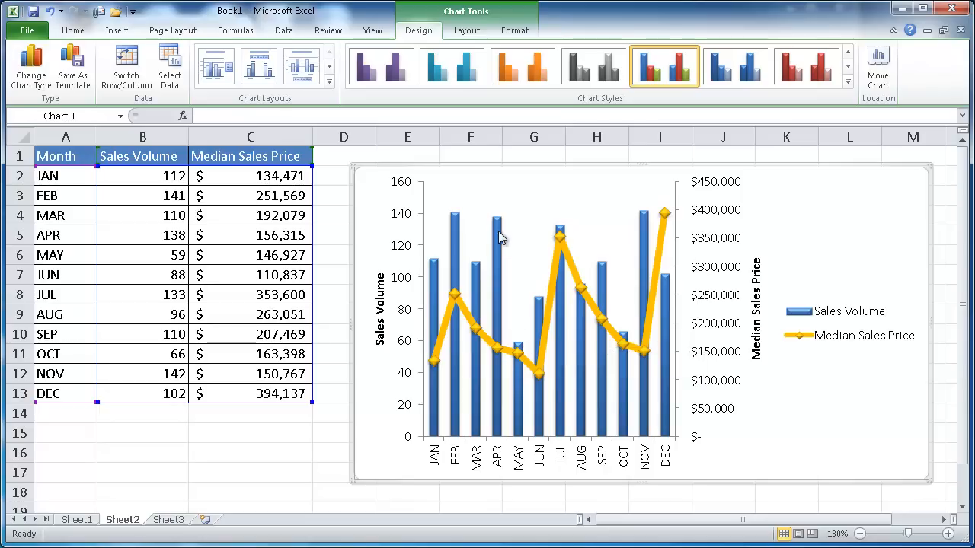
mouse_move(678, 262)
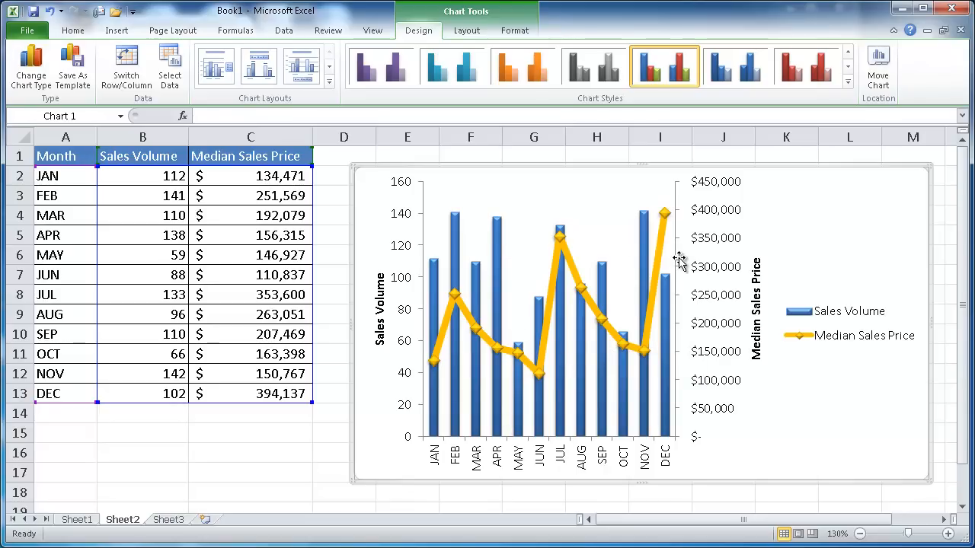
mouse_move(794, 423)
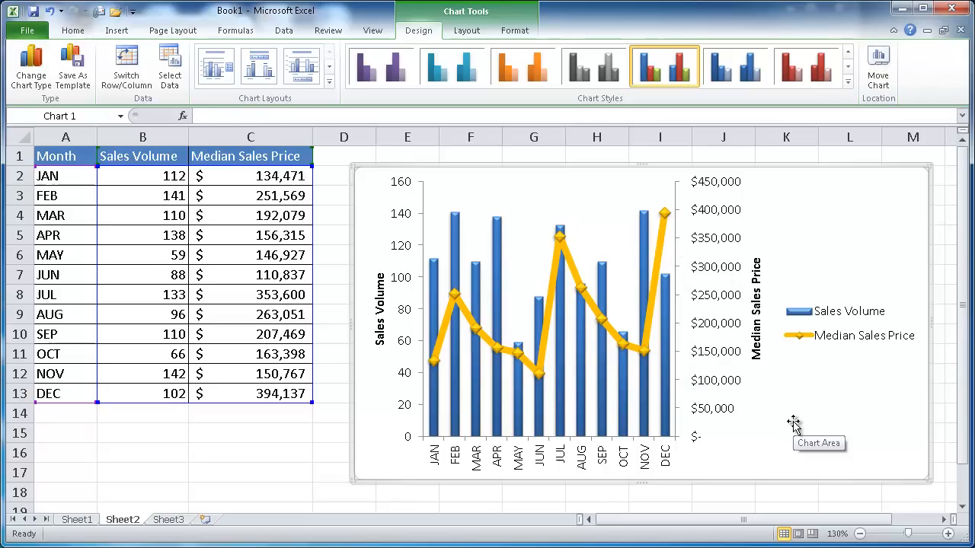
mouse_move(575, 221)
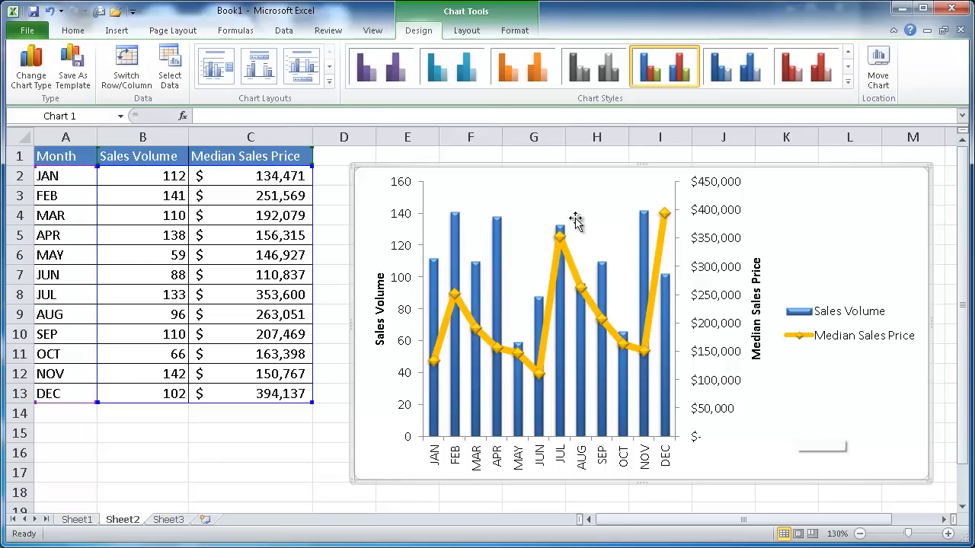
mouse_move(813, 433)
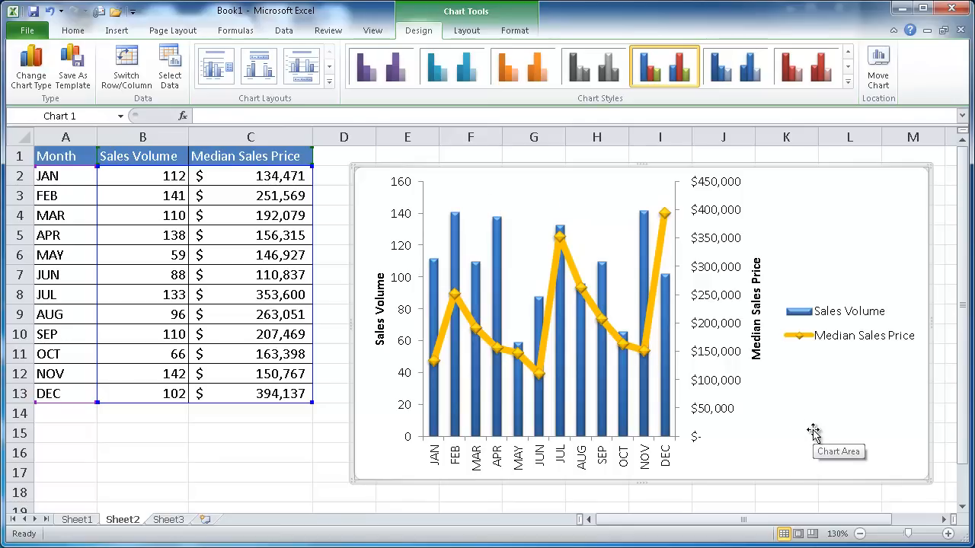